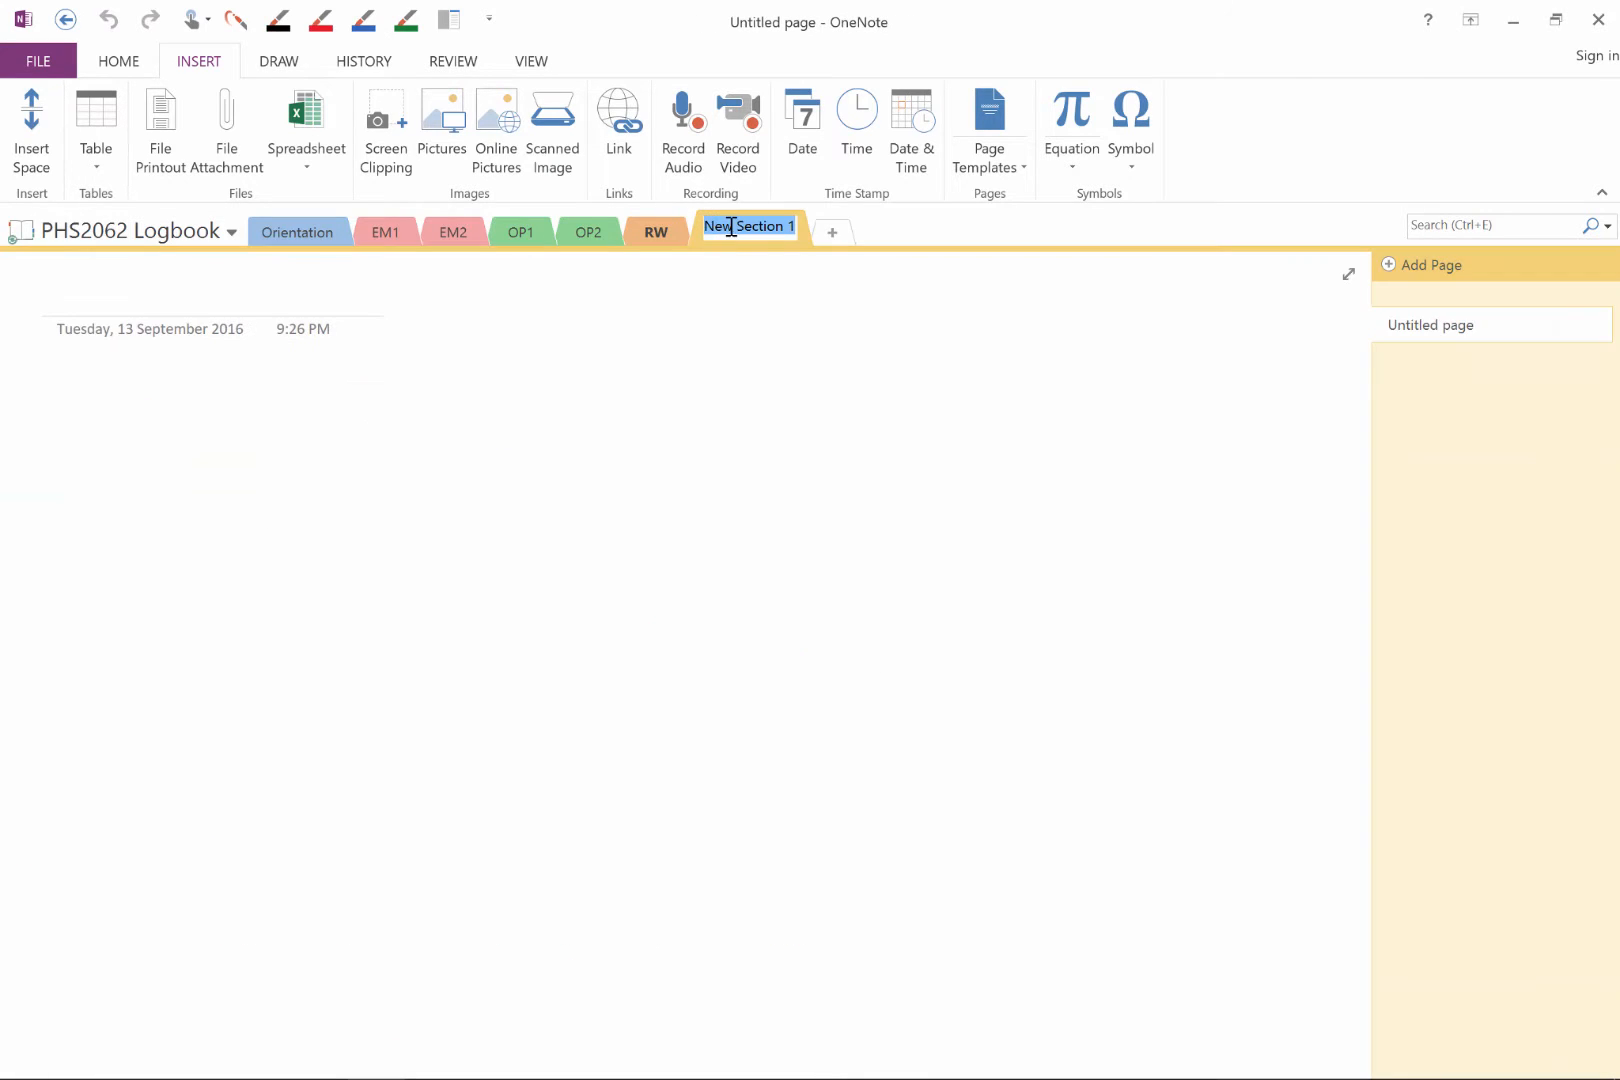
Name the new logbook section 'Peer Review'.
text(Peer Review)
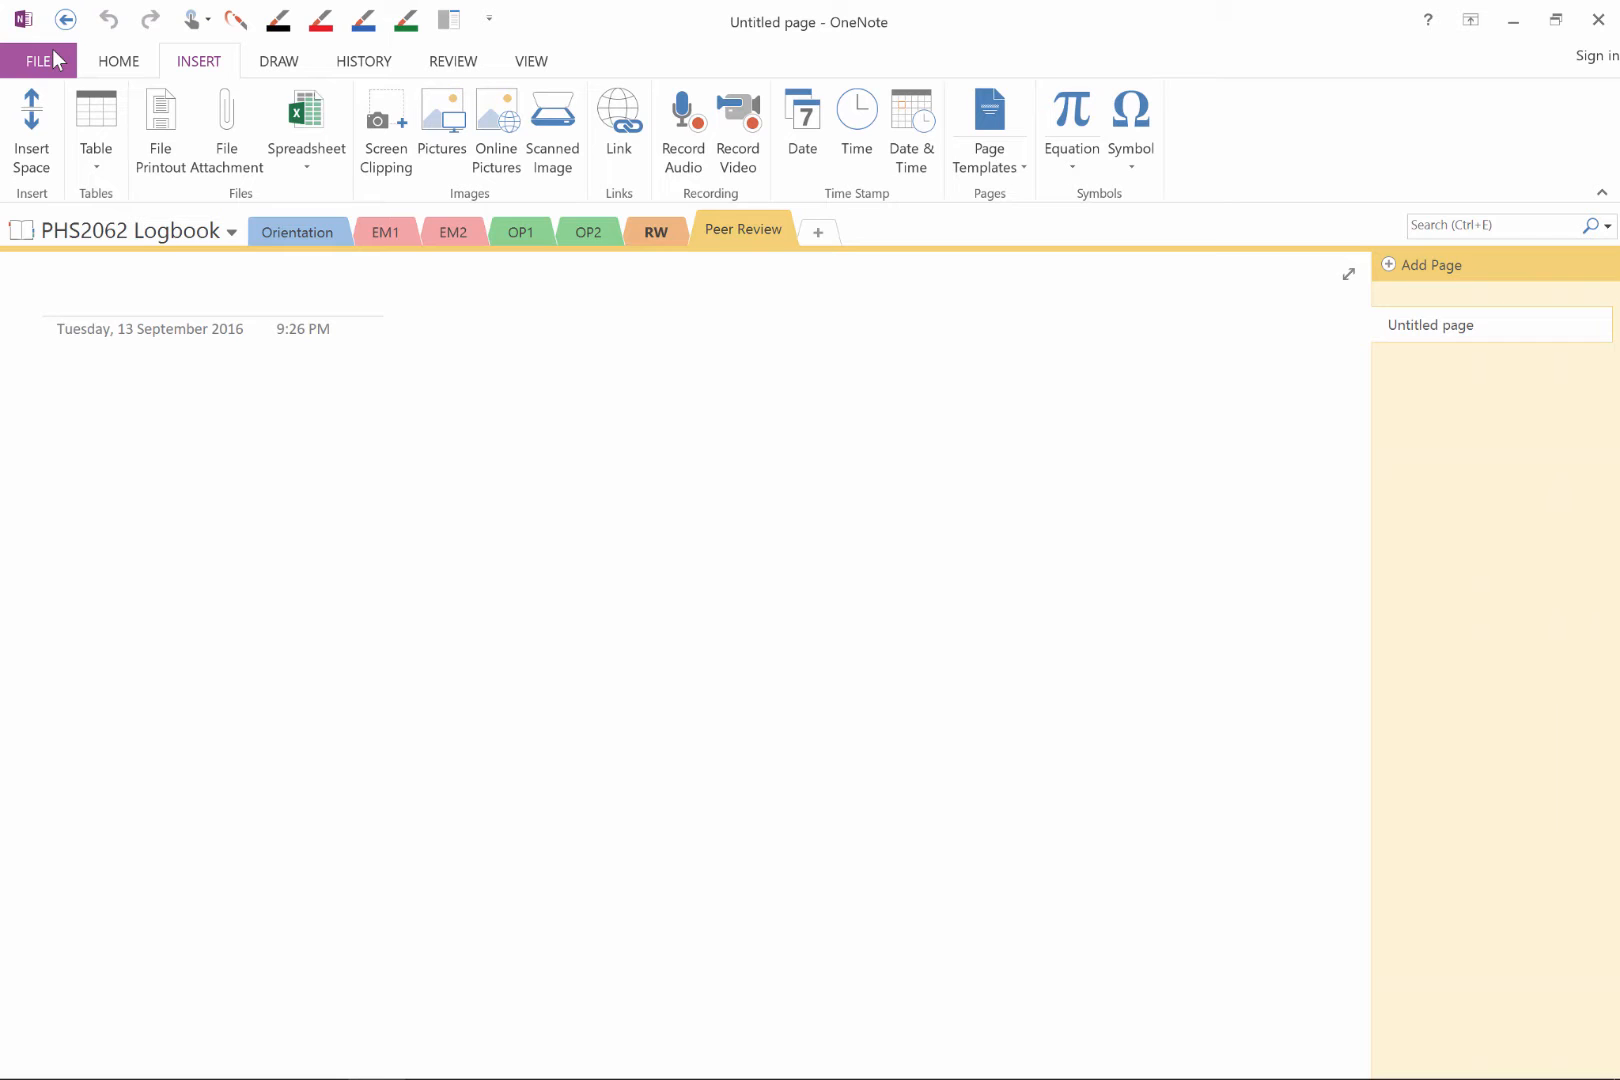
Enable 'Insert long printouts on multiple pages' in the Advanced options.
click(38, 60)
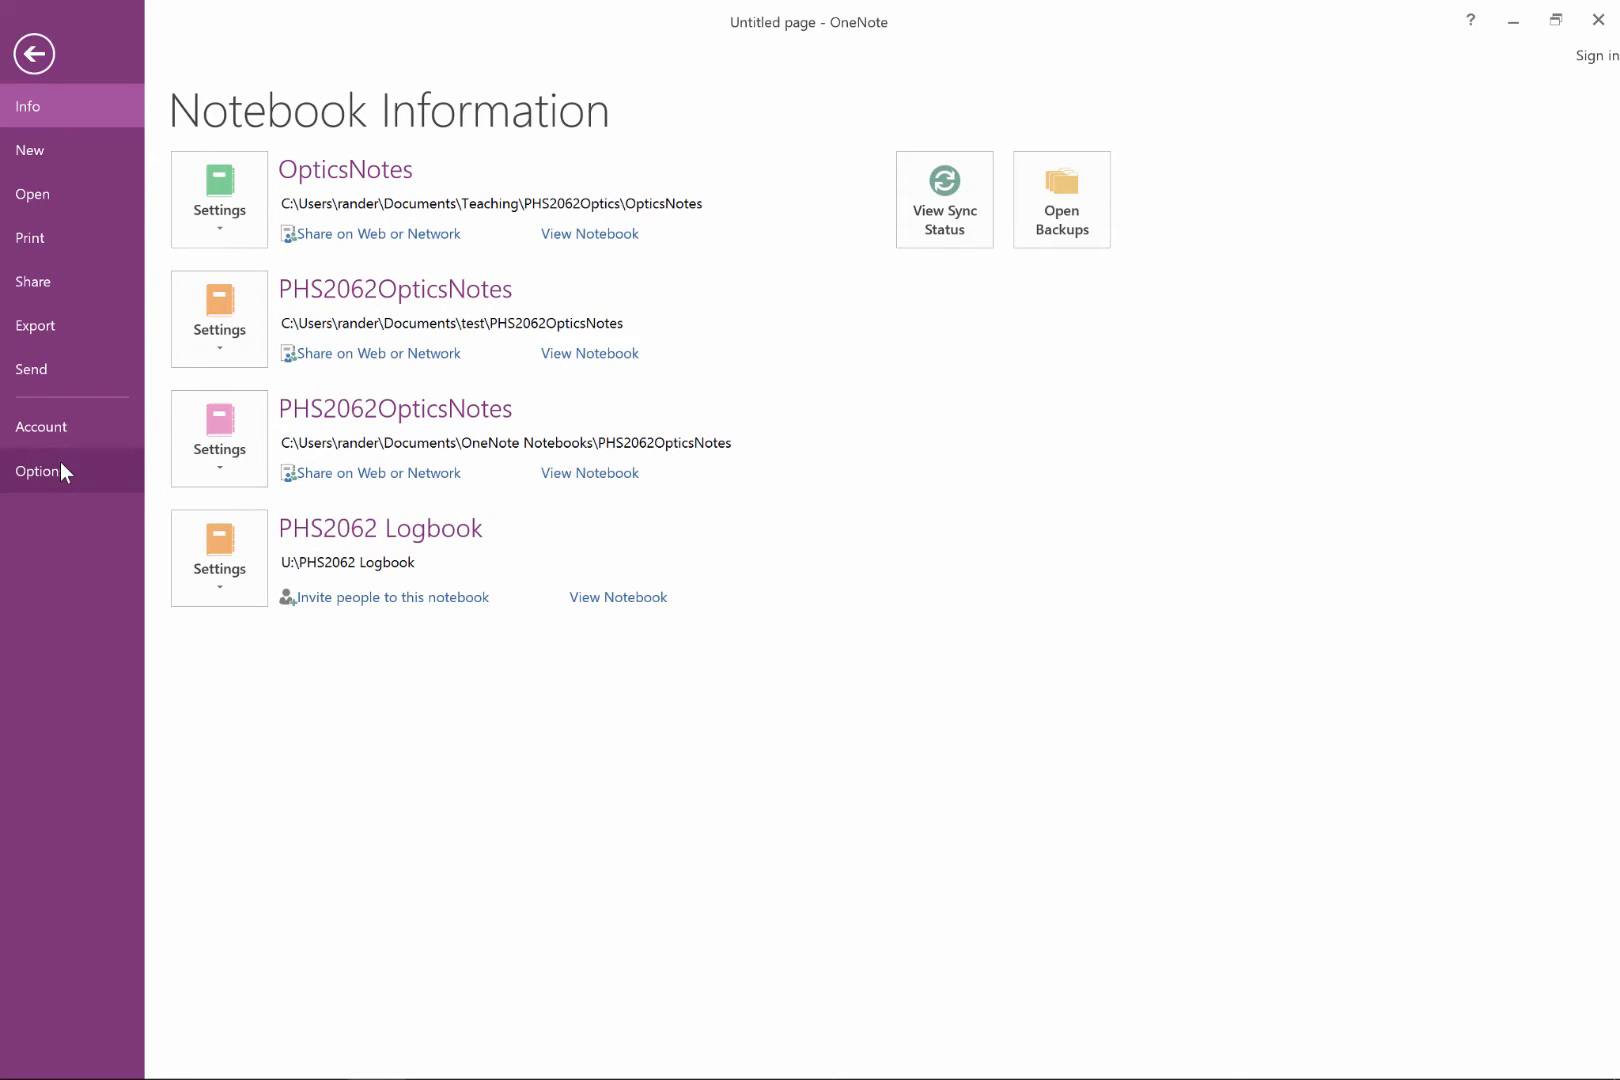
click(36, 471)
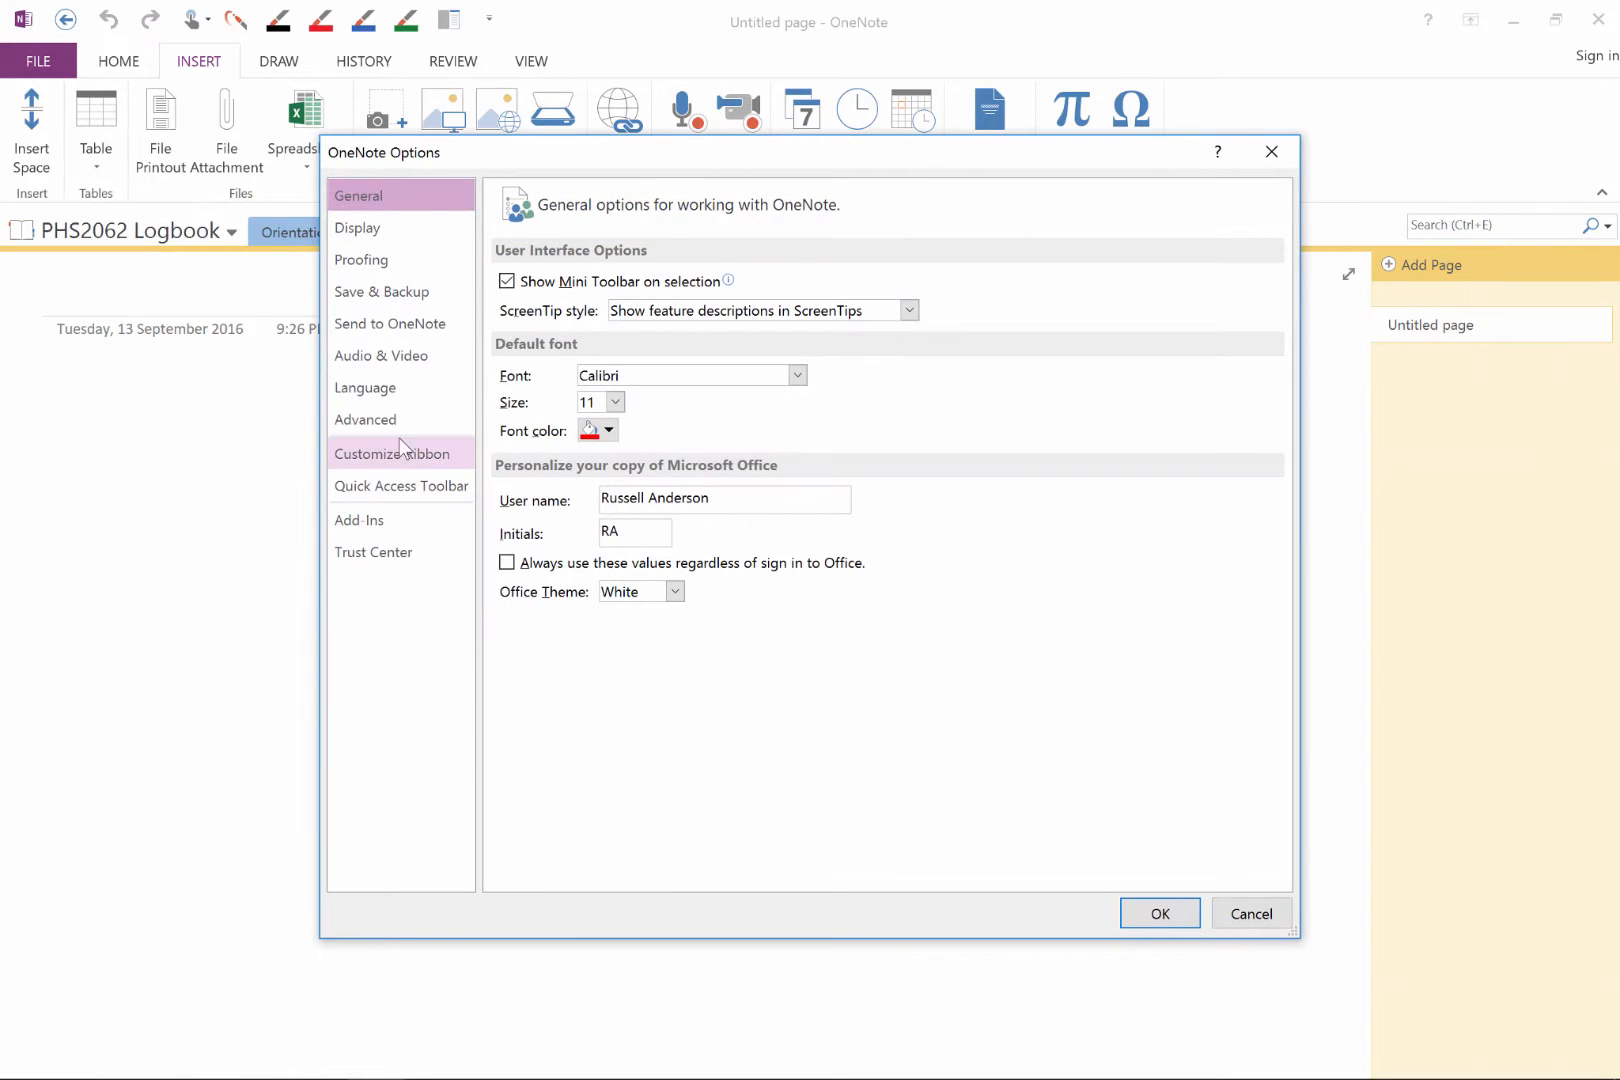
click(365, 419)
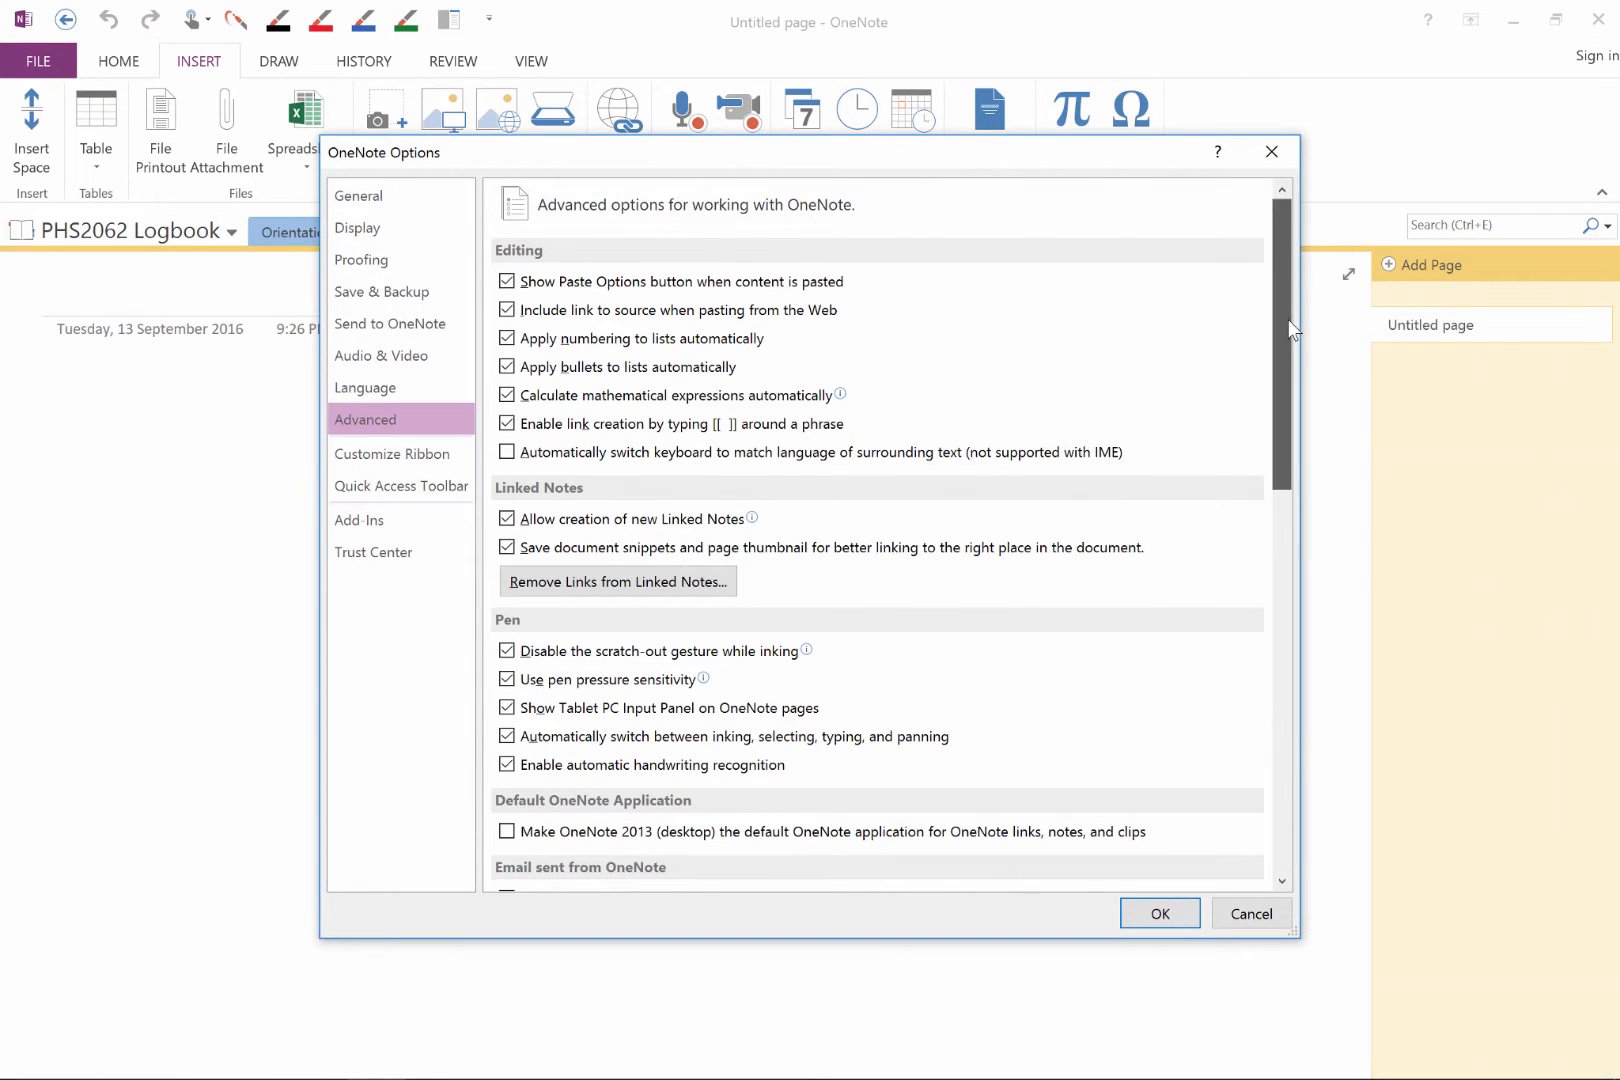
scroll(down, 3)
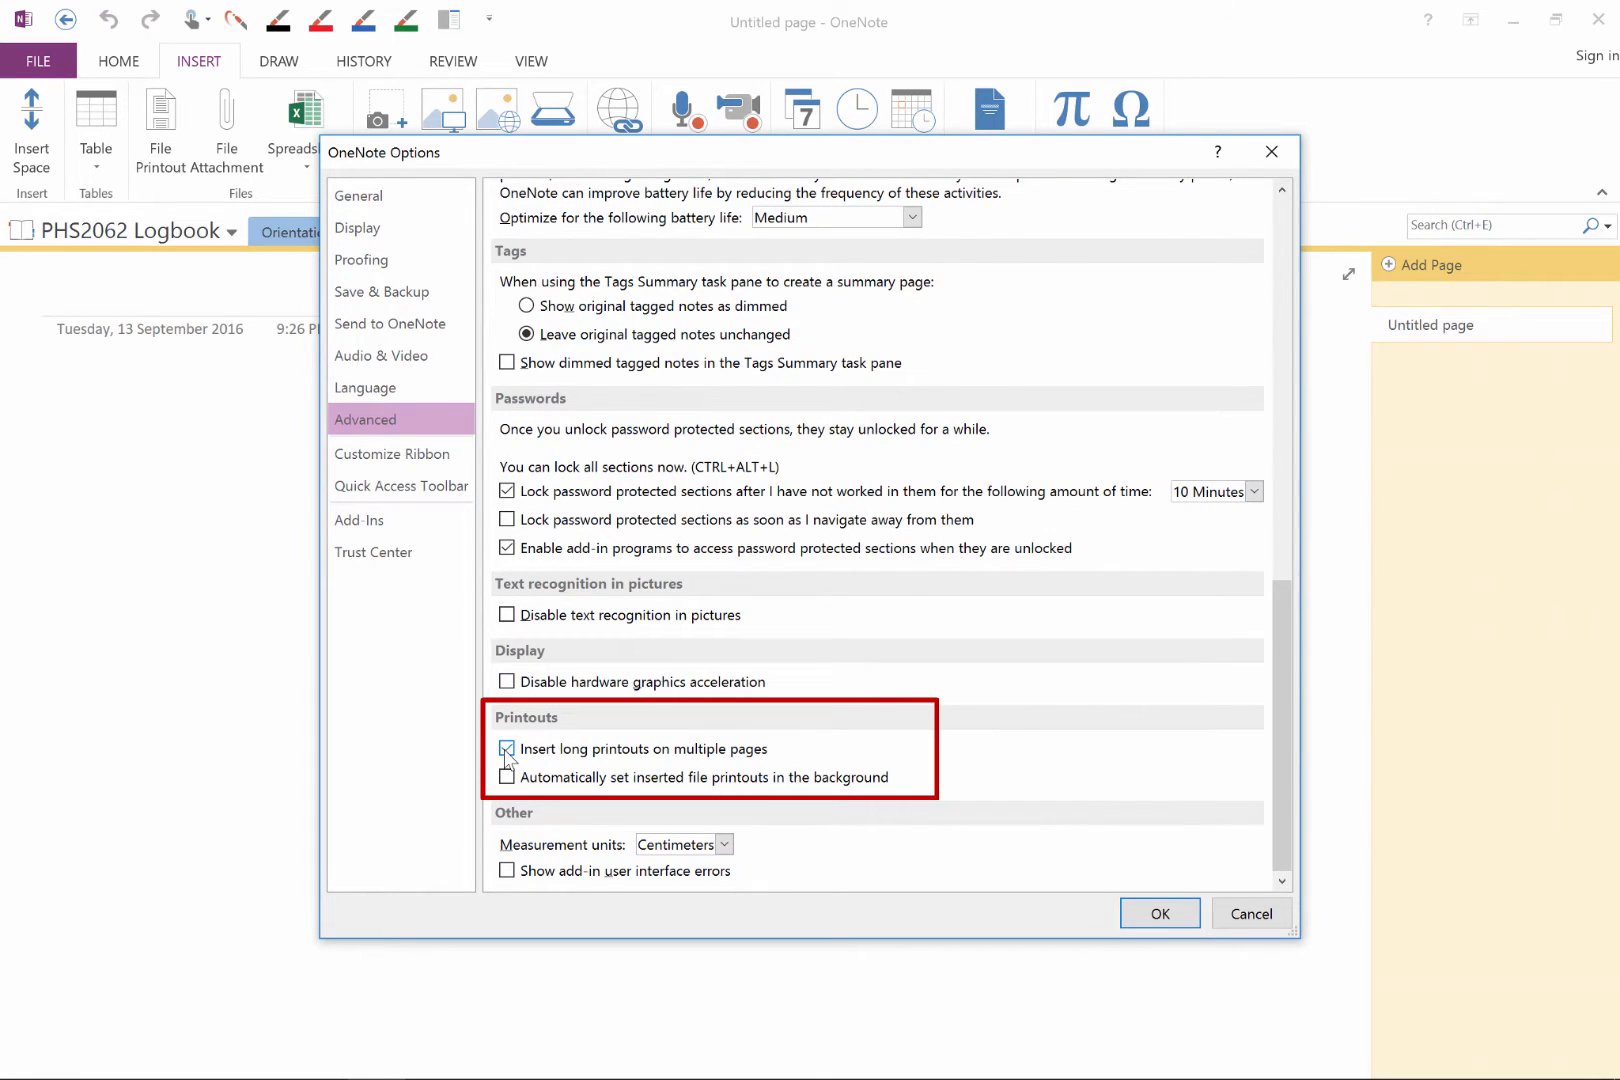
click(1158, 913)
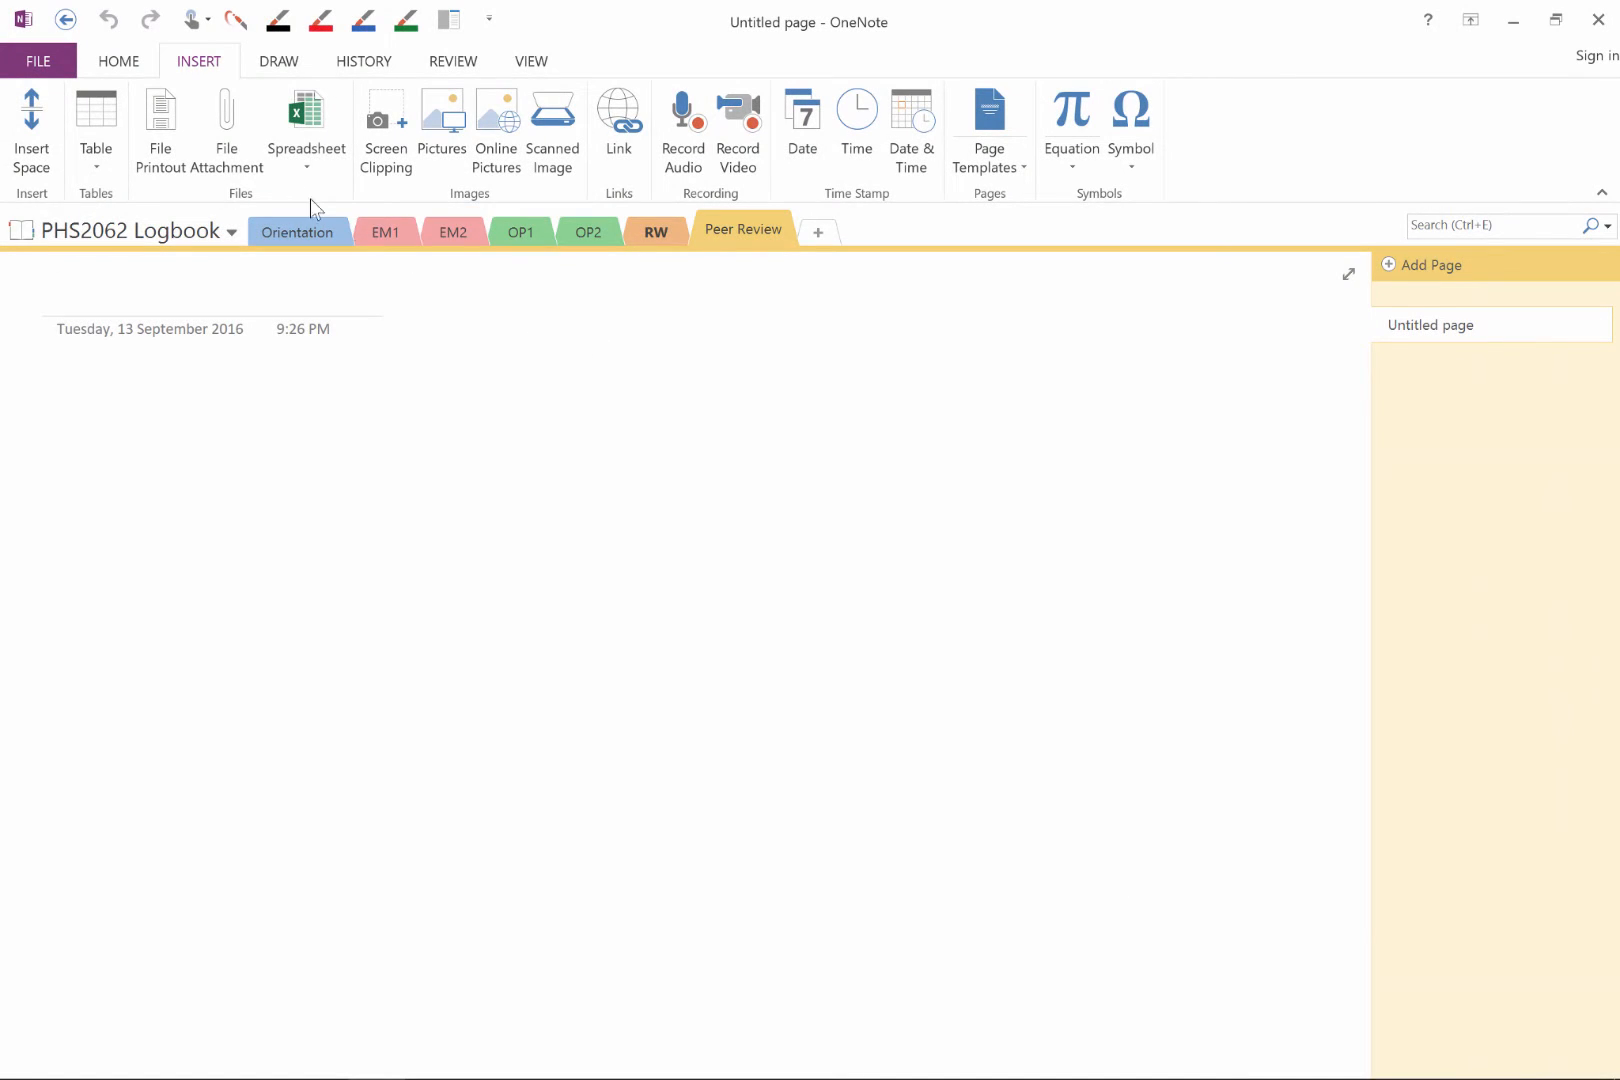
Insert PHS2062LaboratorySampleReport1.pdf as a file printout on the page.
click(160, 117)
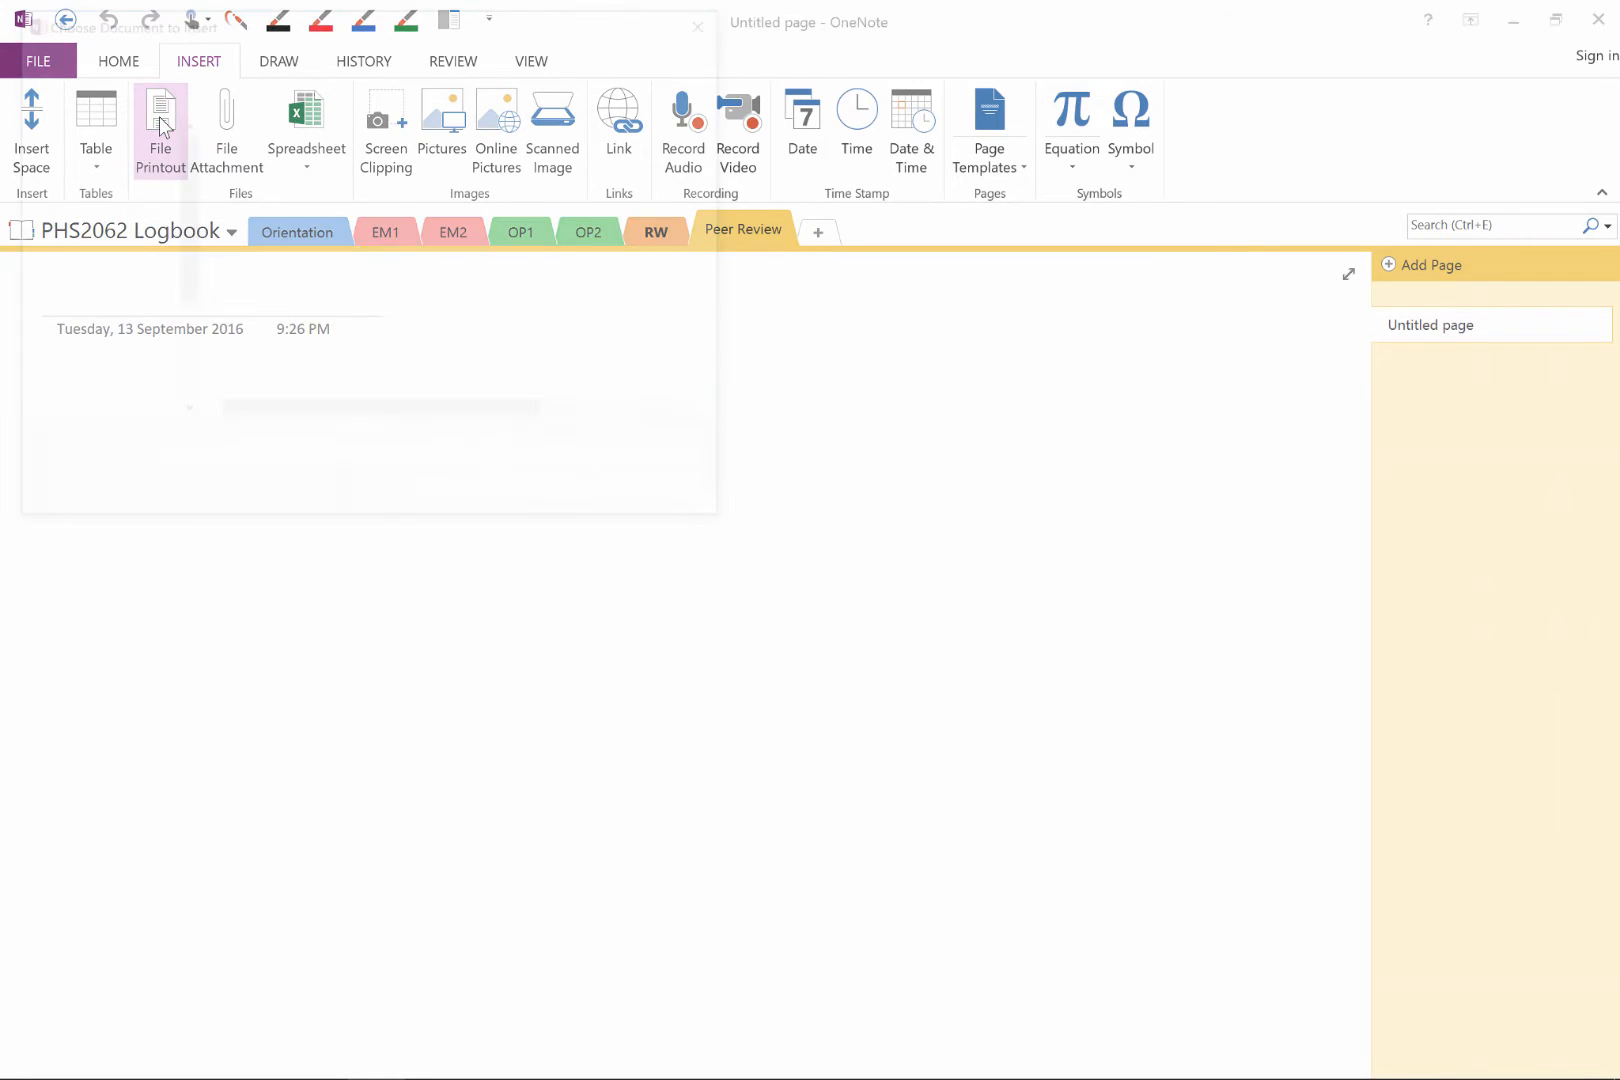
click(159, 108)
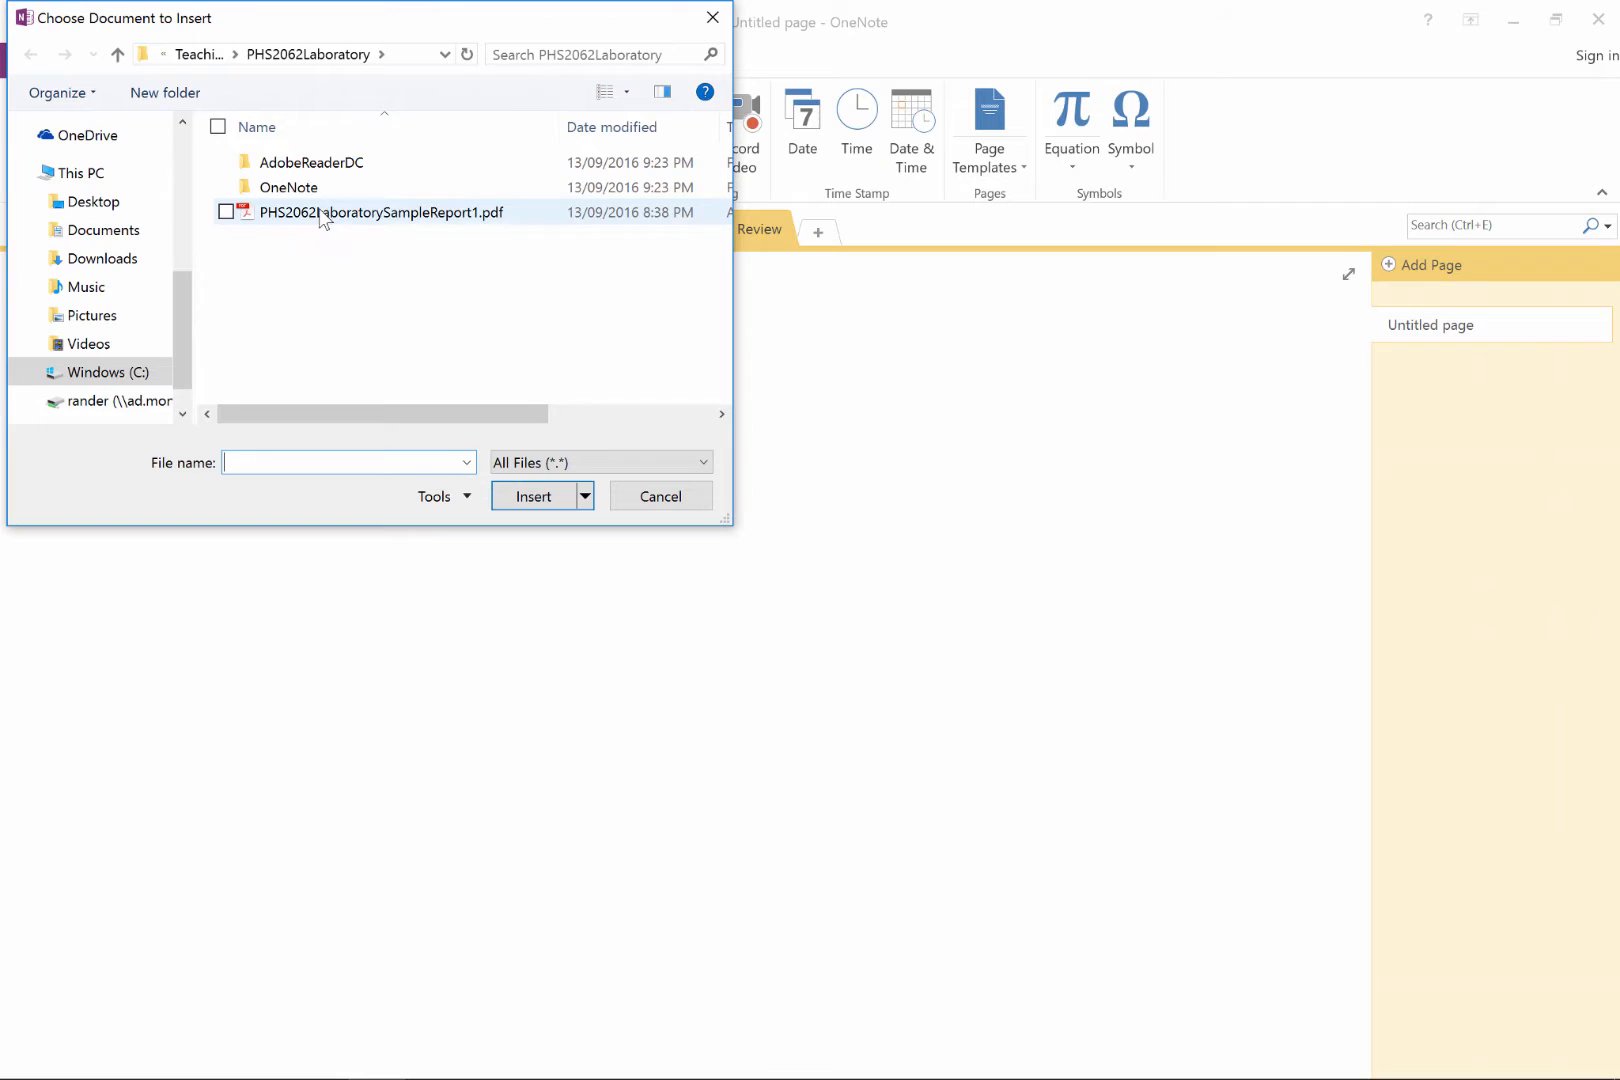
click(660, 496)
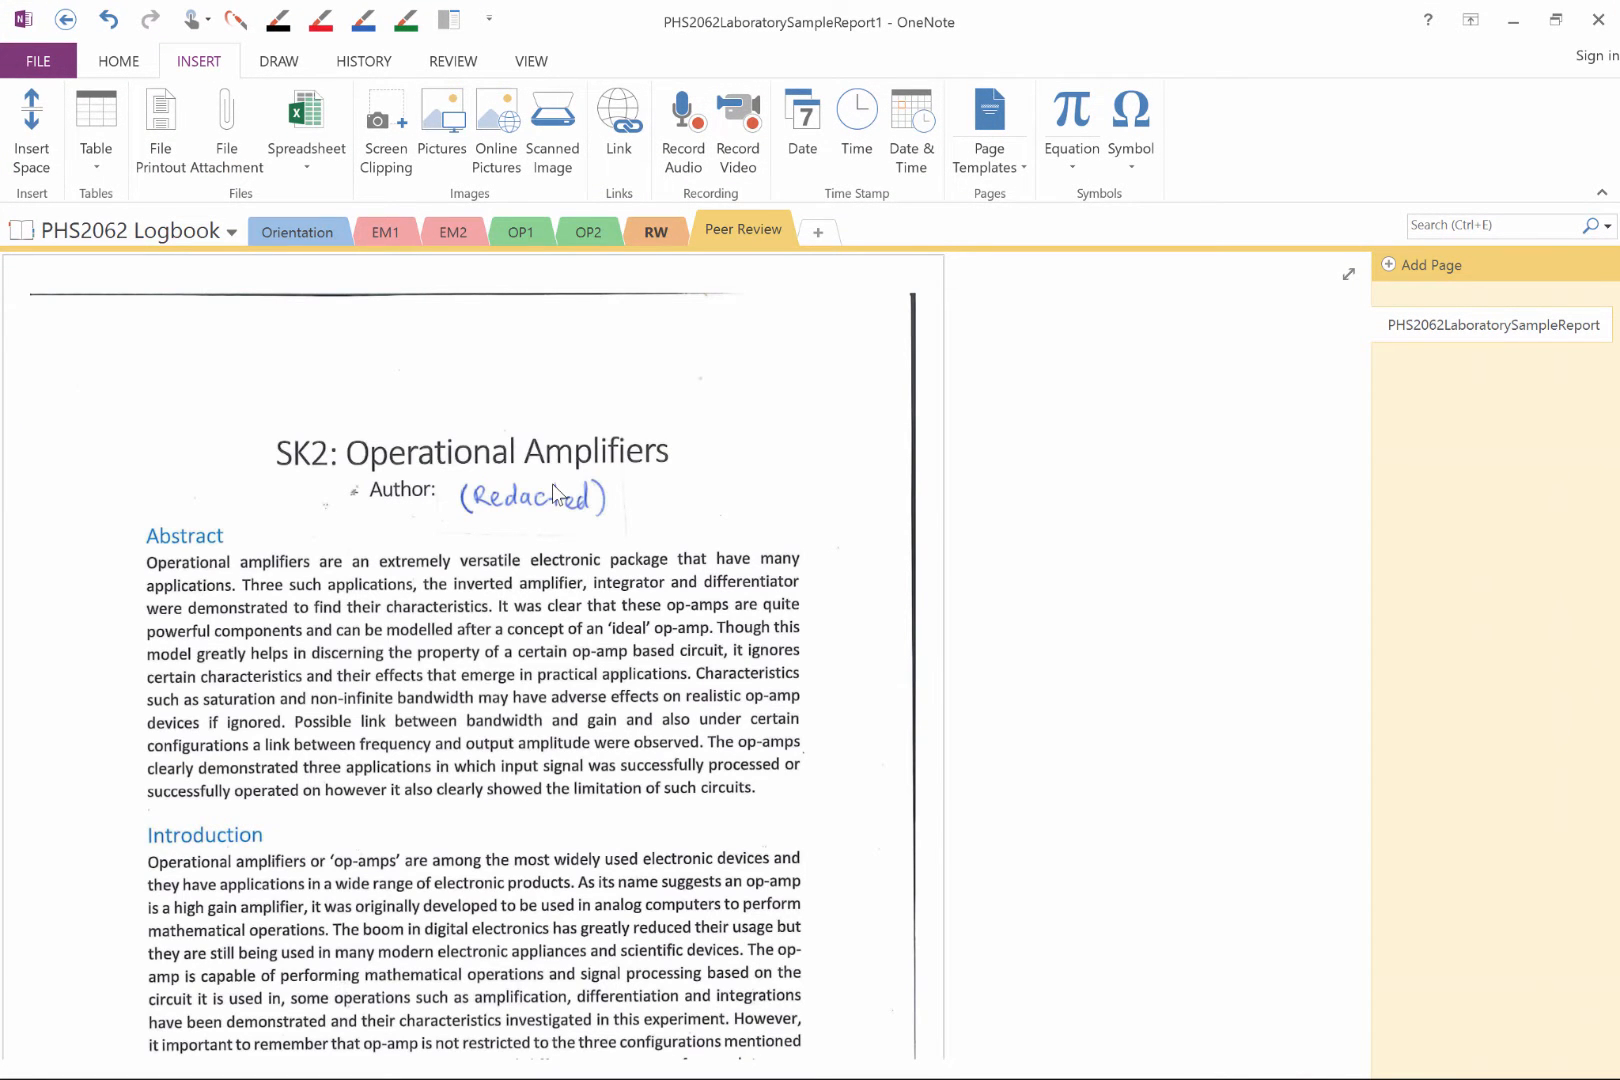
scroll(down, 3)
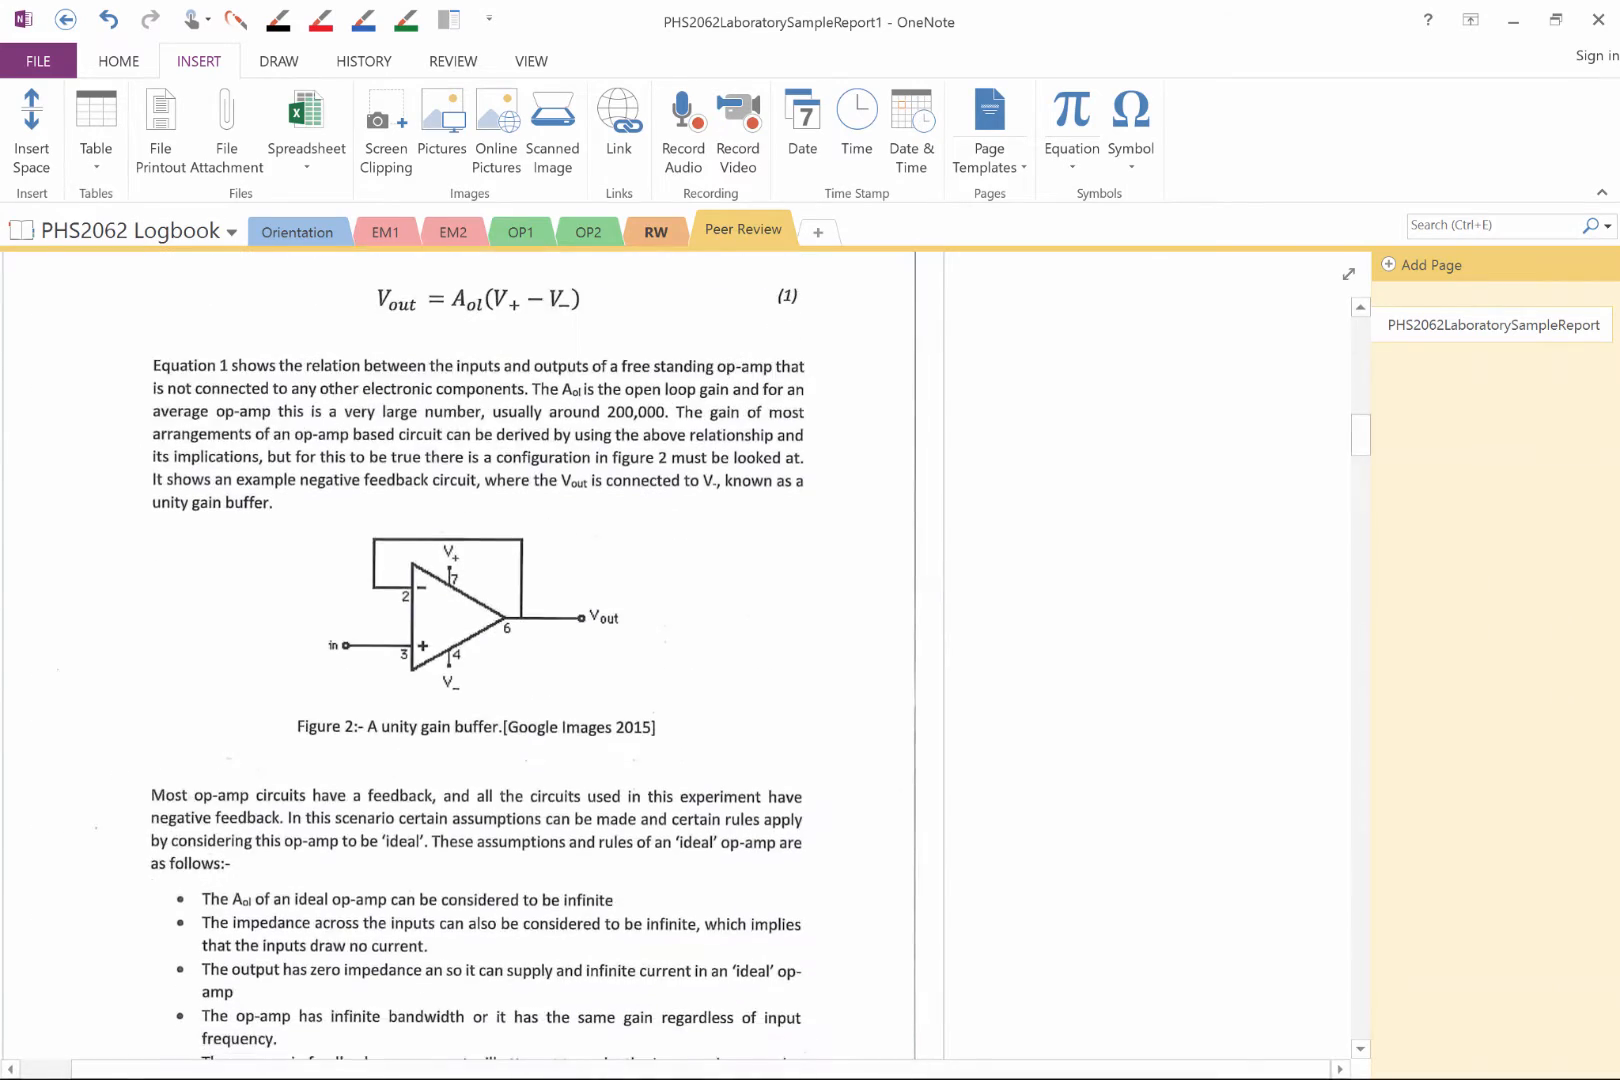
scroll(down, 3)
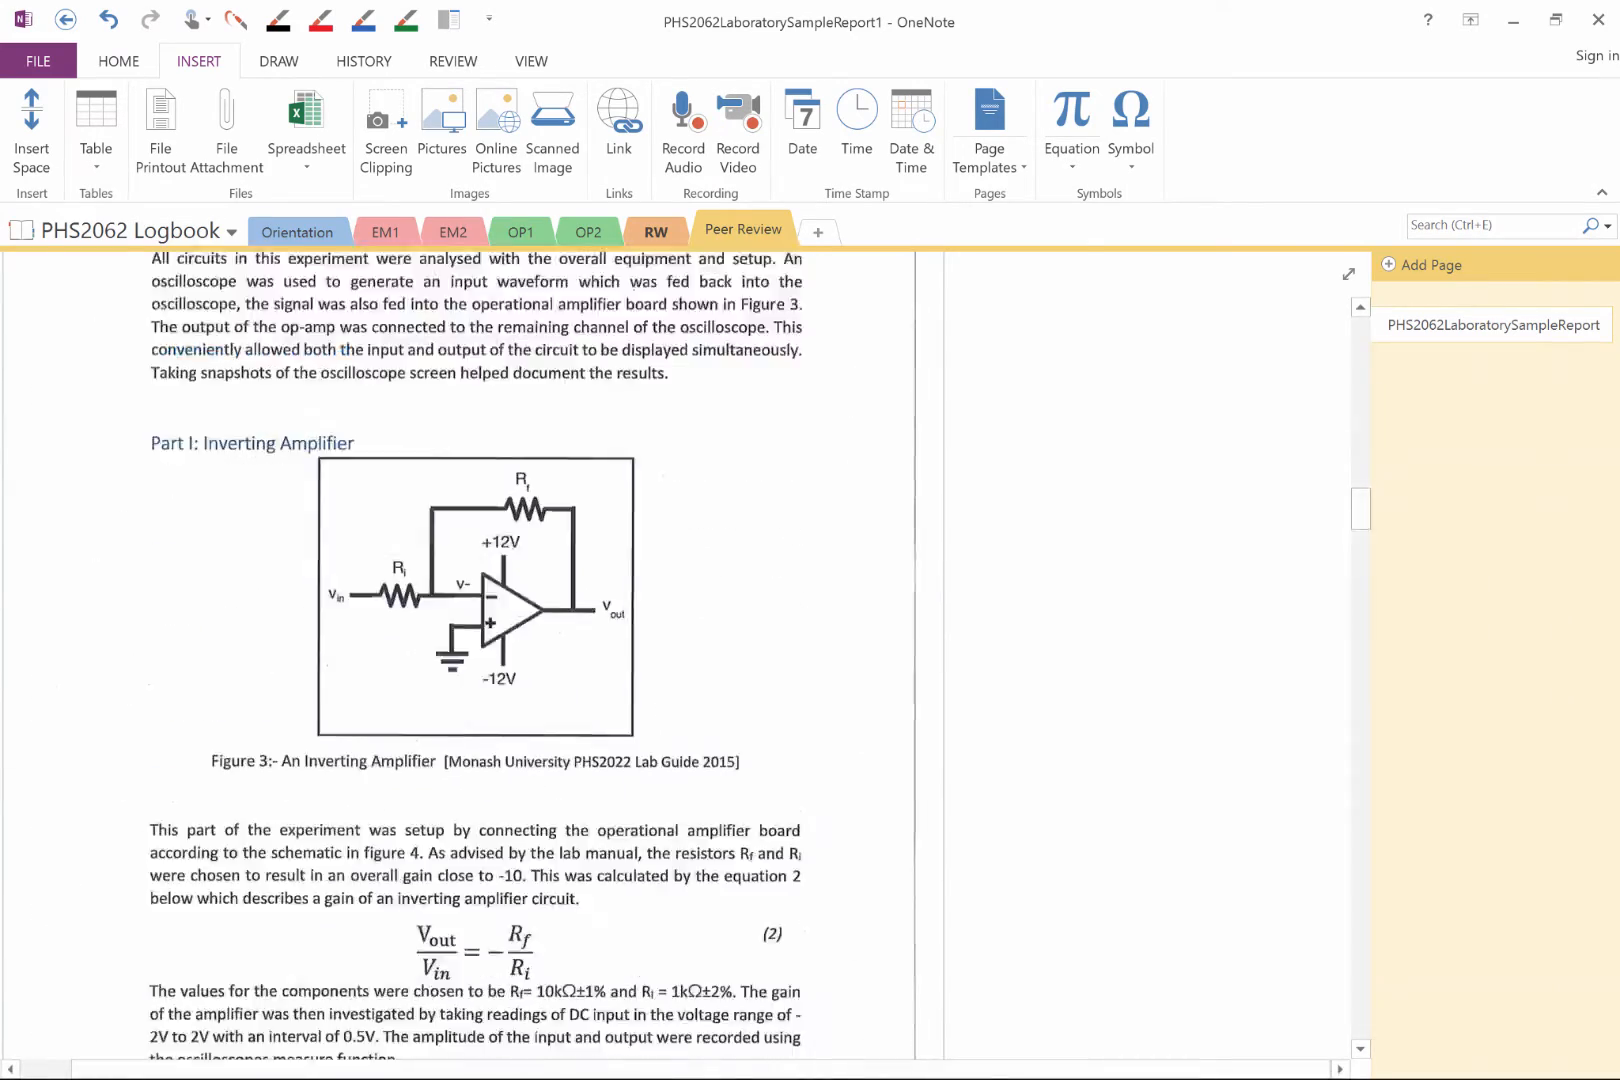
scroll(down, 3)
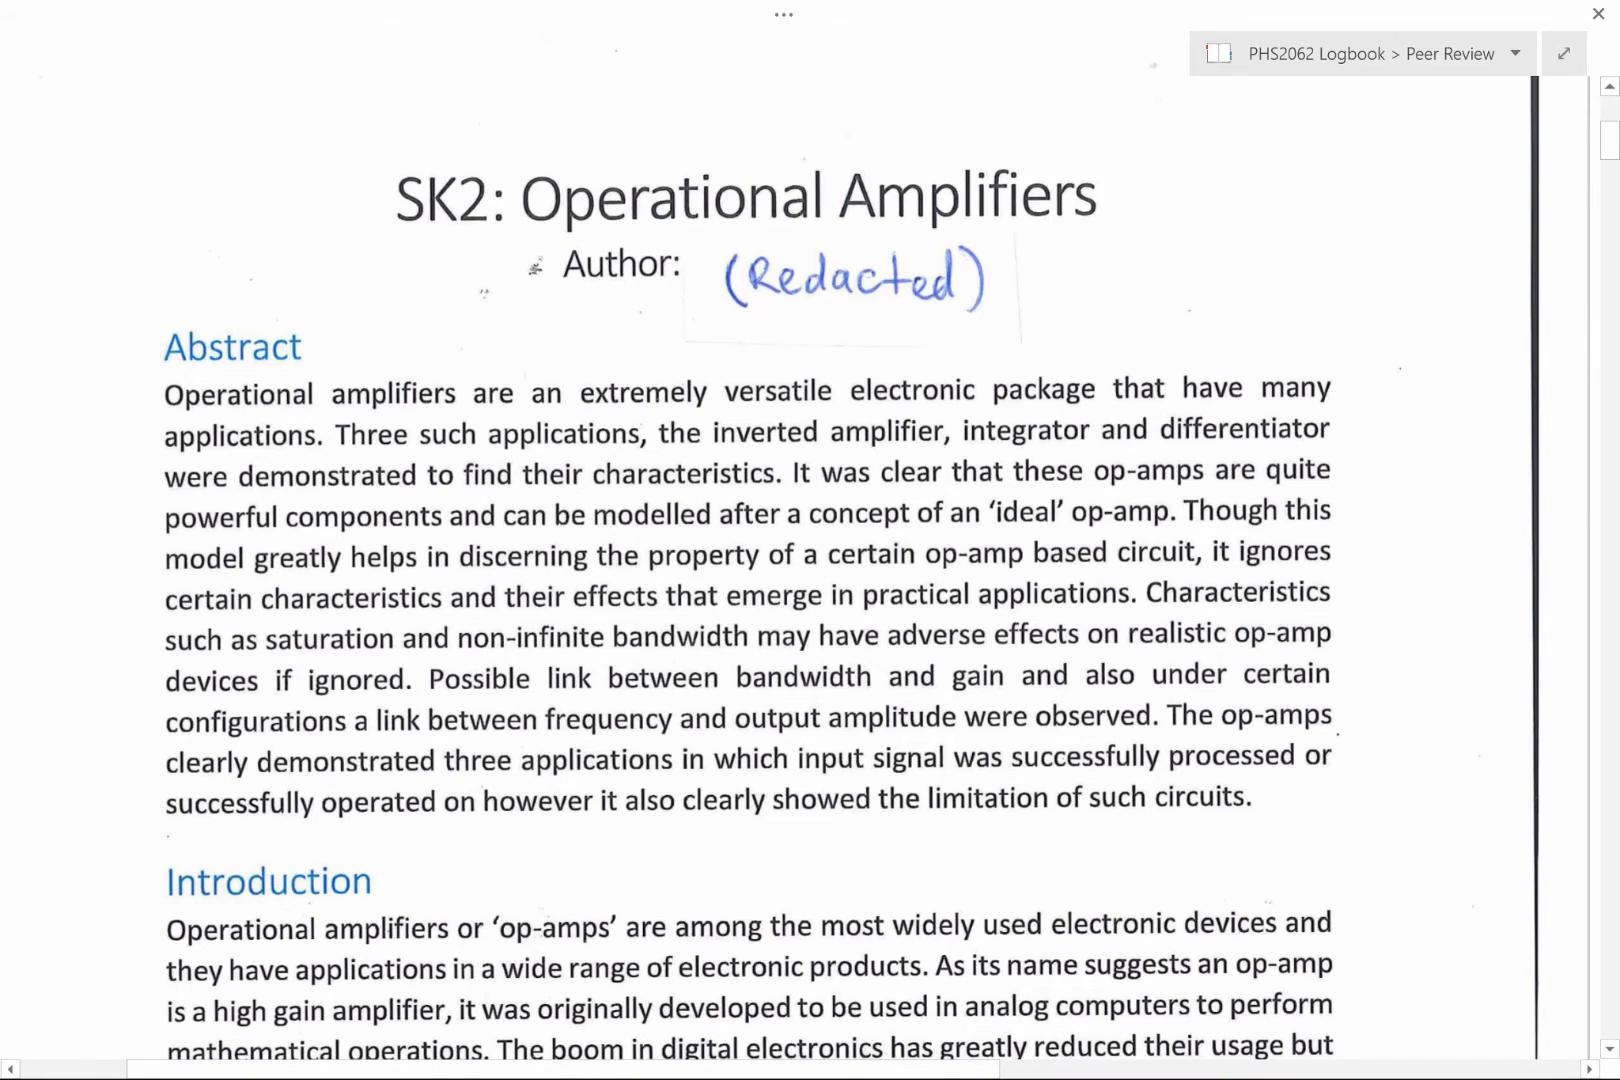
Underline abstract phrases in red ink and note 'hyperbole' and 'Grammar/weak statement'.
drag(787, 488, 938, 488)
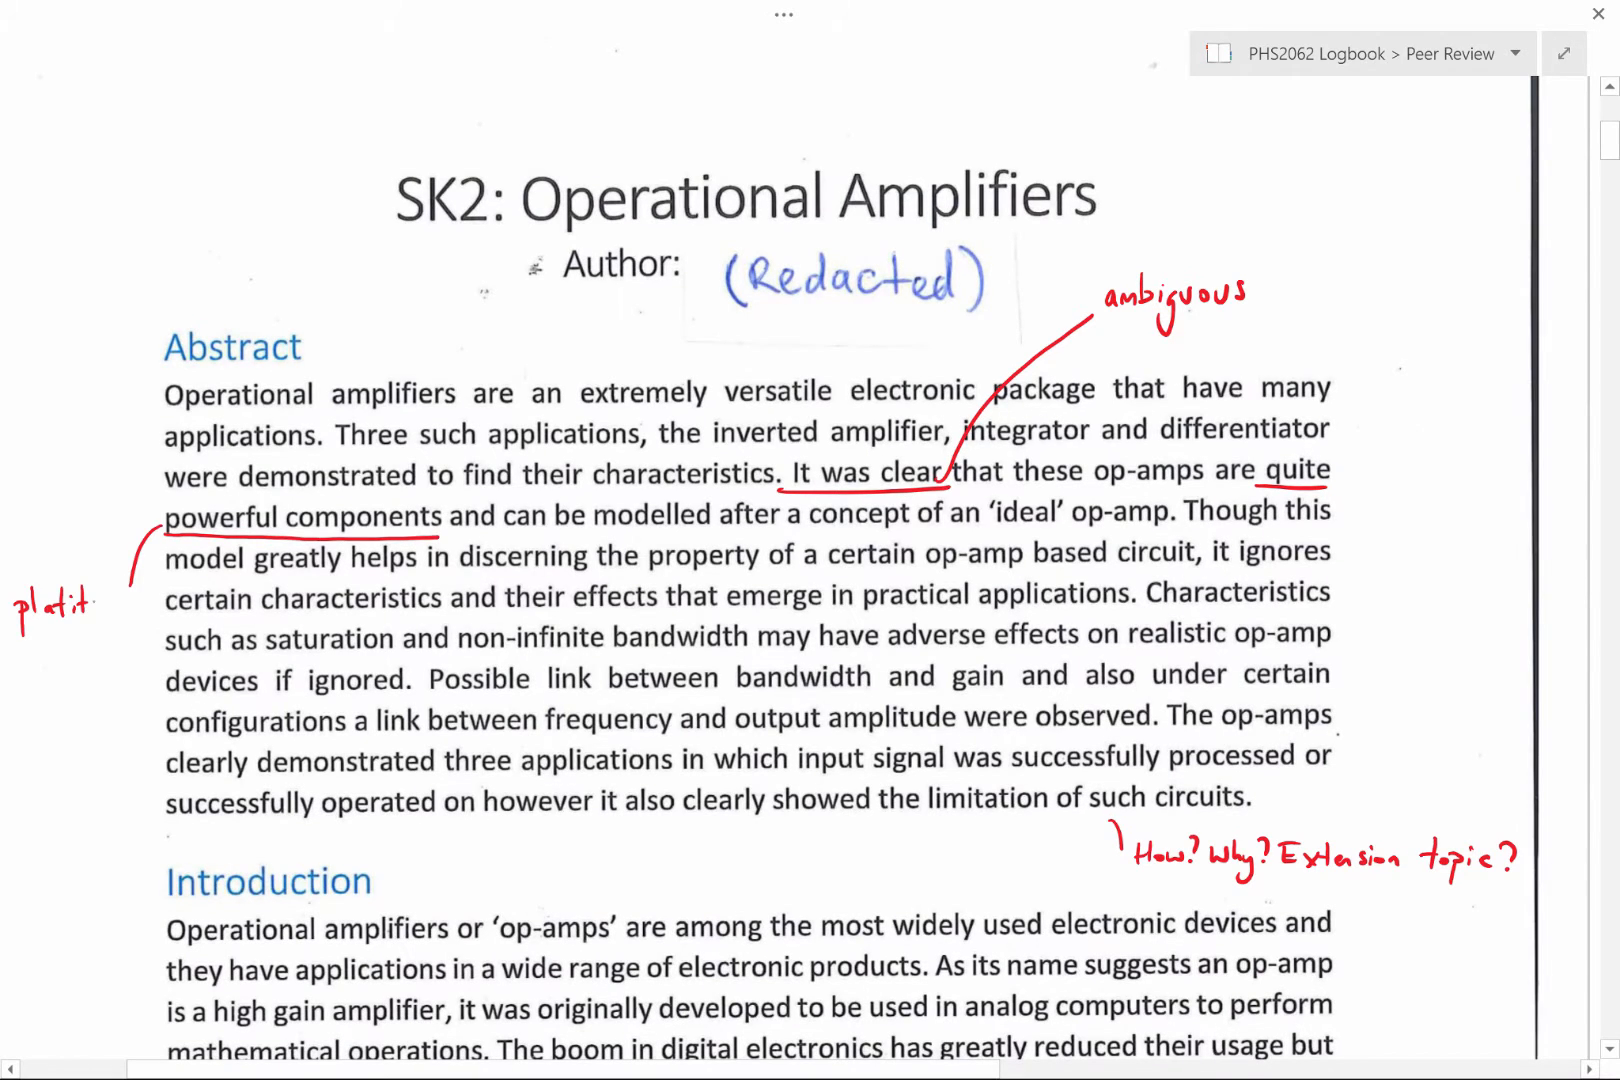
text(hyperbole)
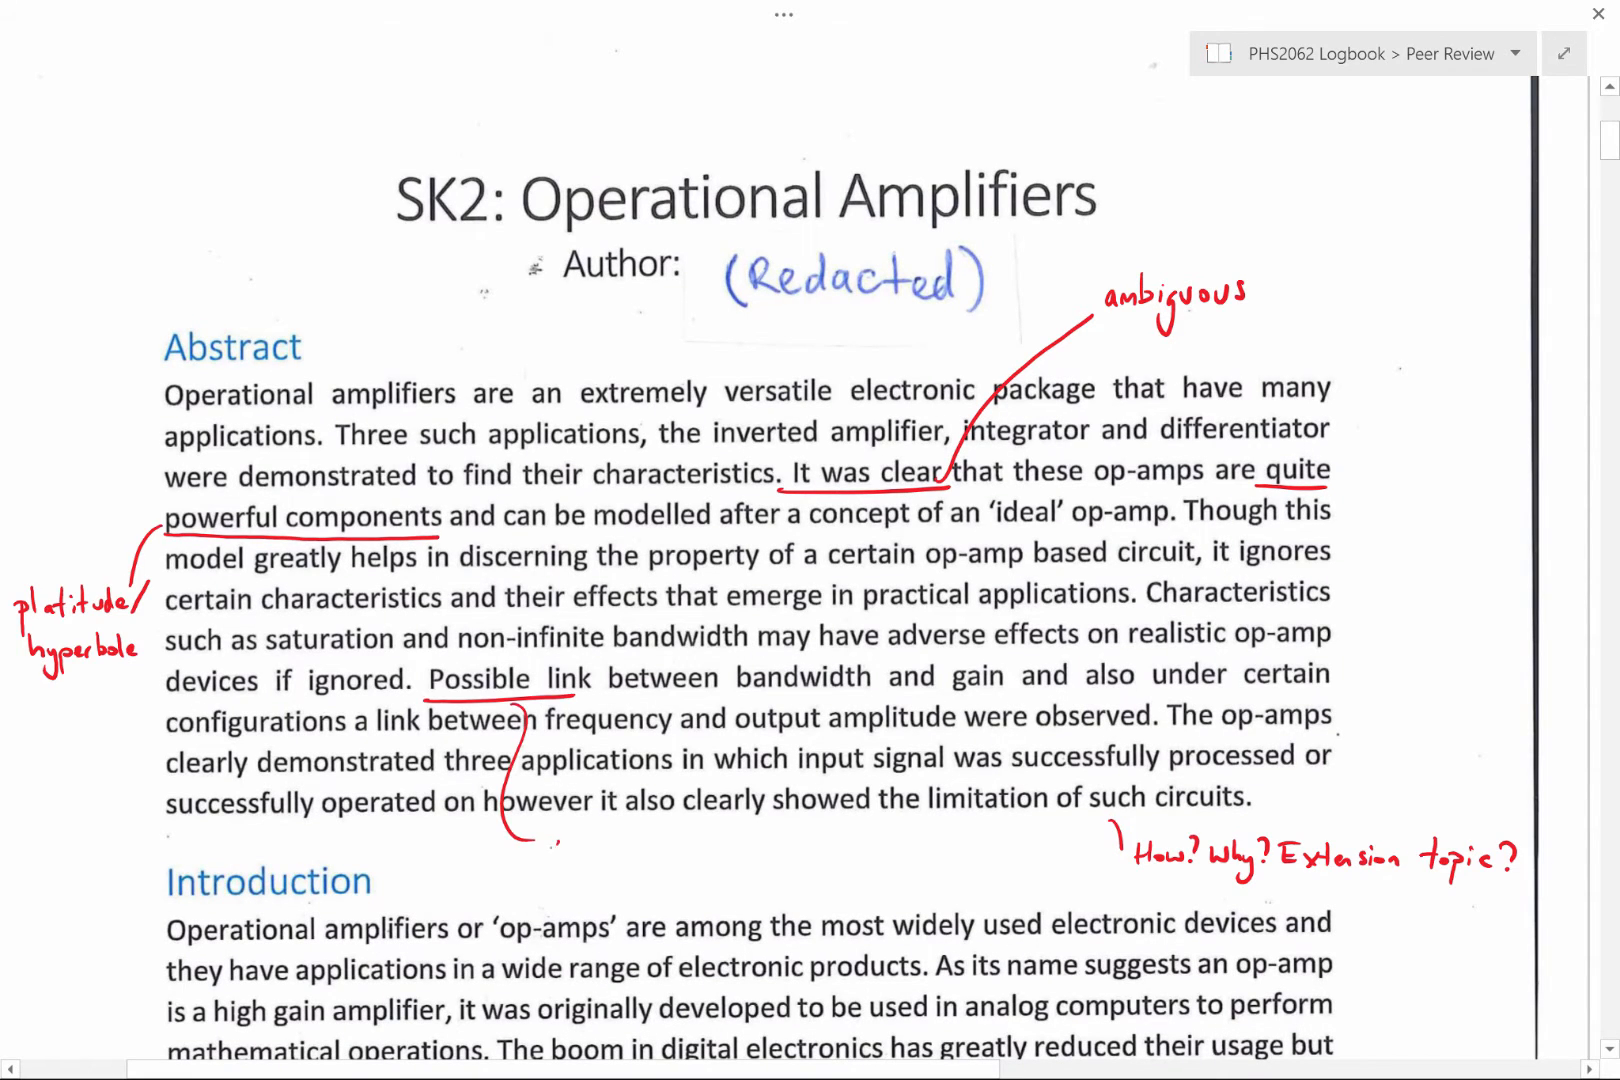
text(Grammar/weak statement.)
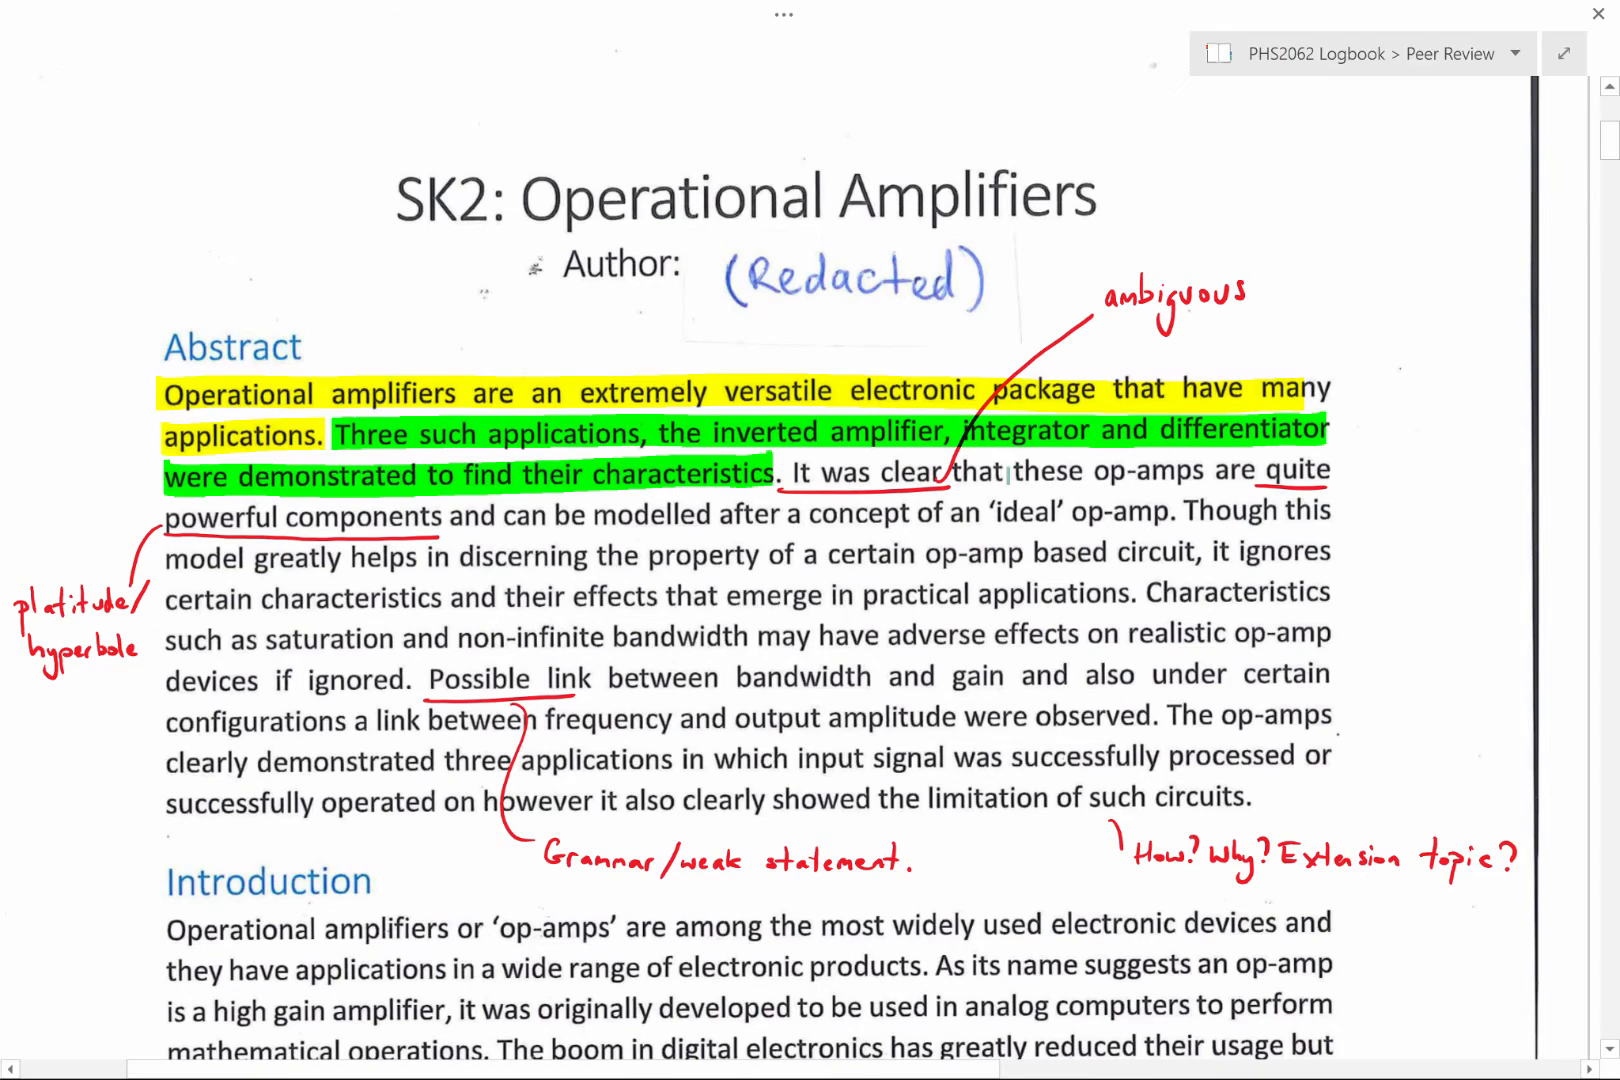
Highlight 'these op-amps' and the rest of that abstract sentence in cyan.
drag(1007, 471, 1173, 514)
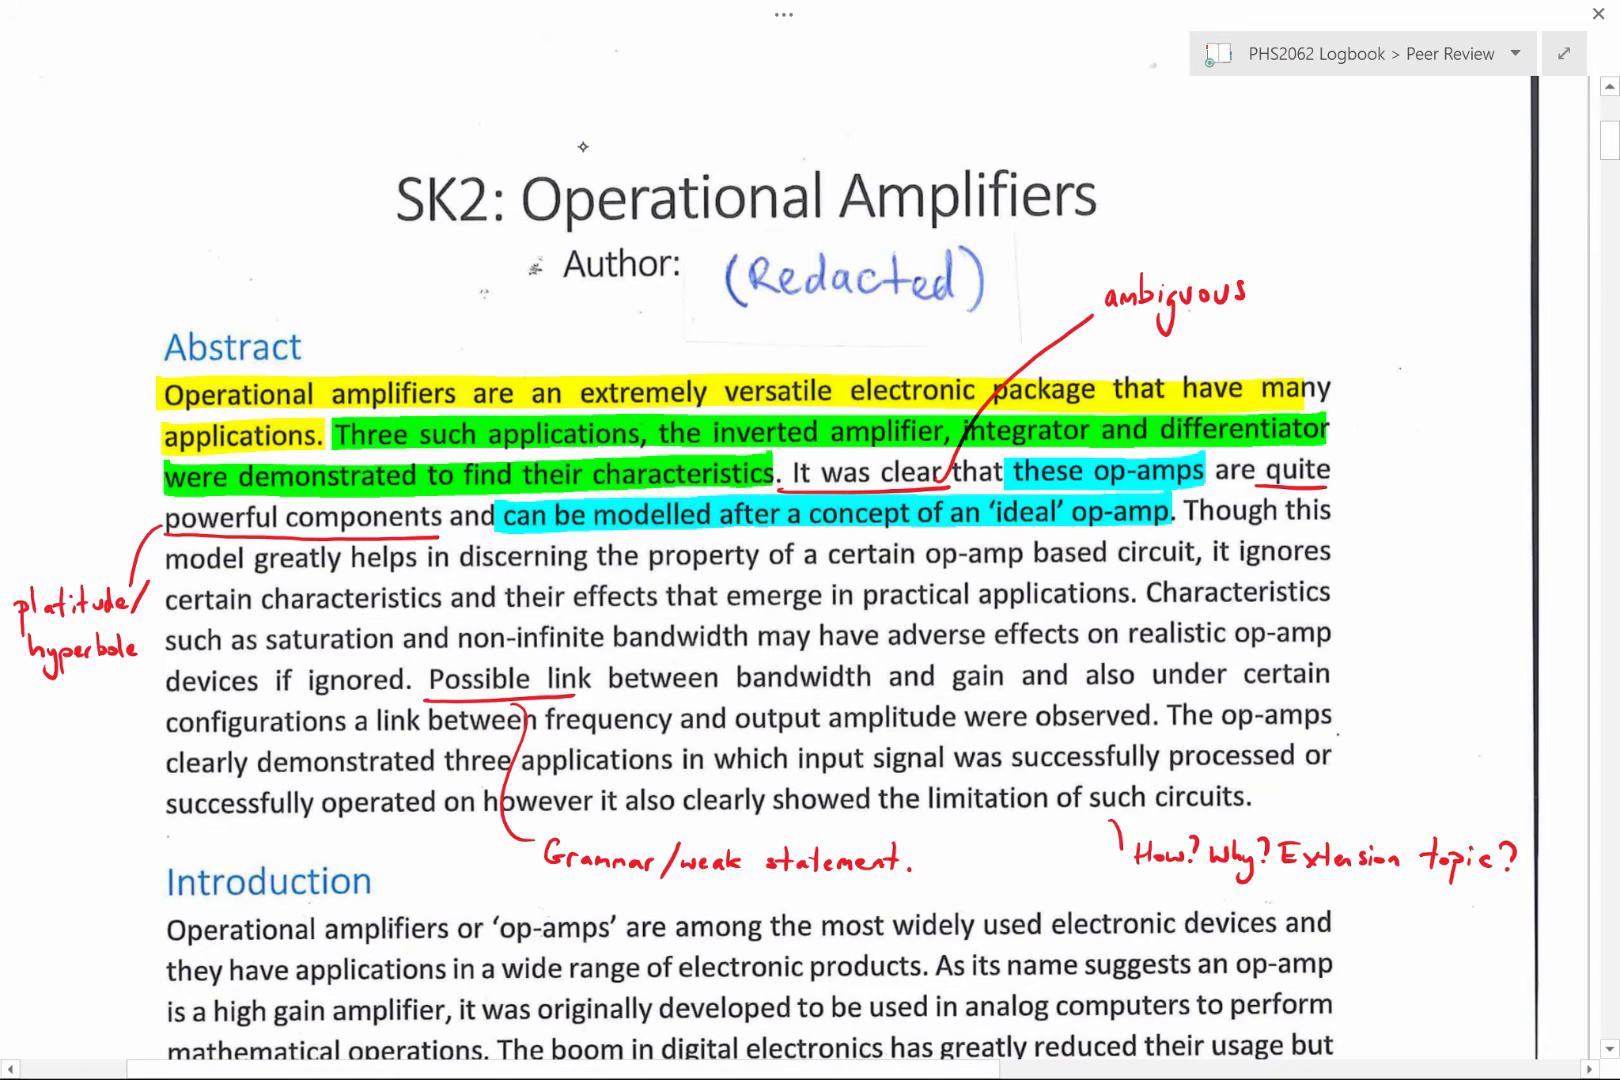
drag(1178, 510, 1312, 594)
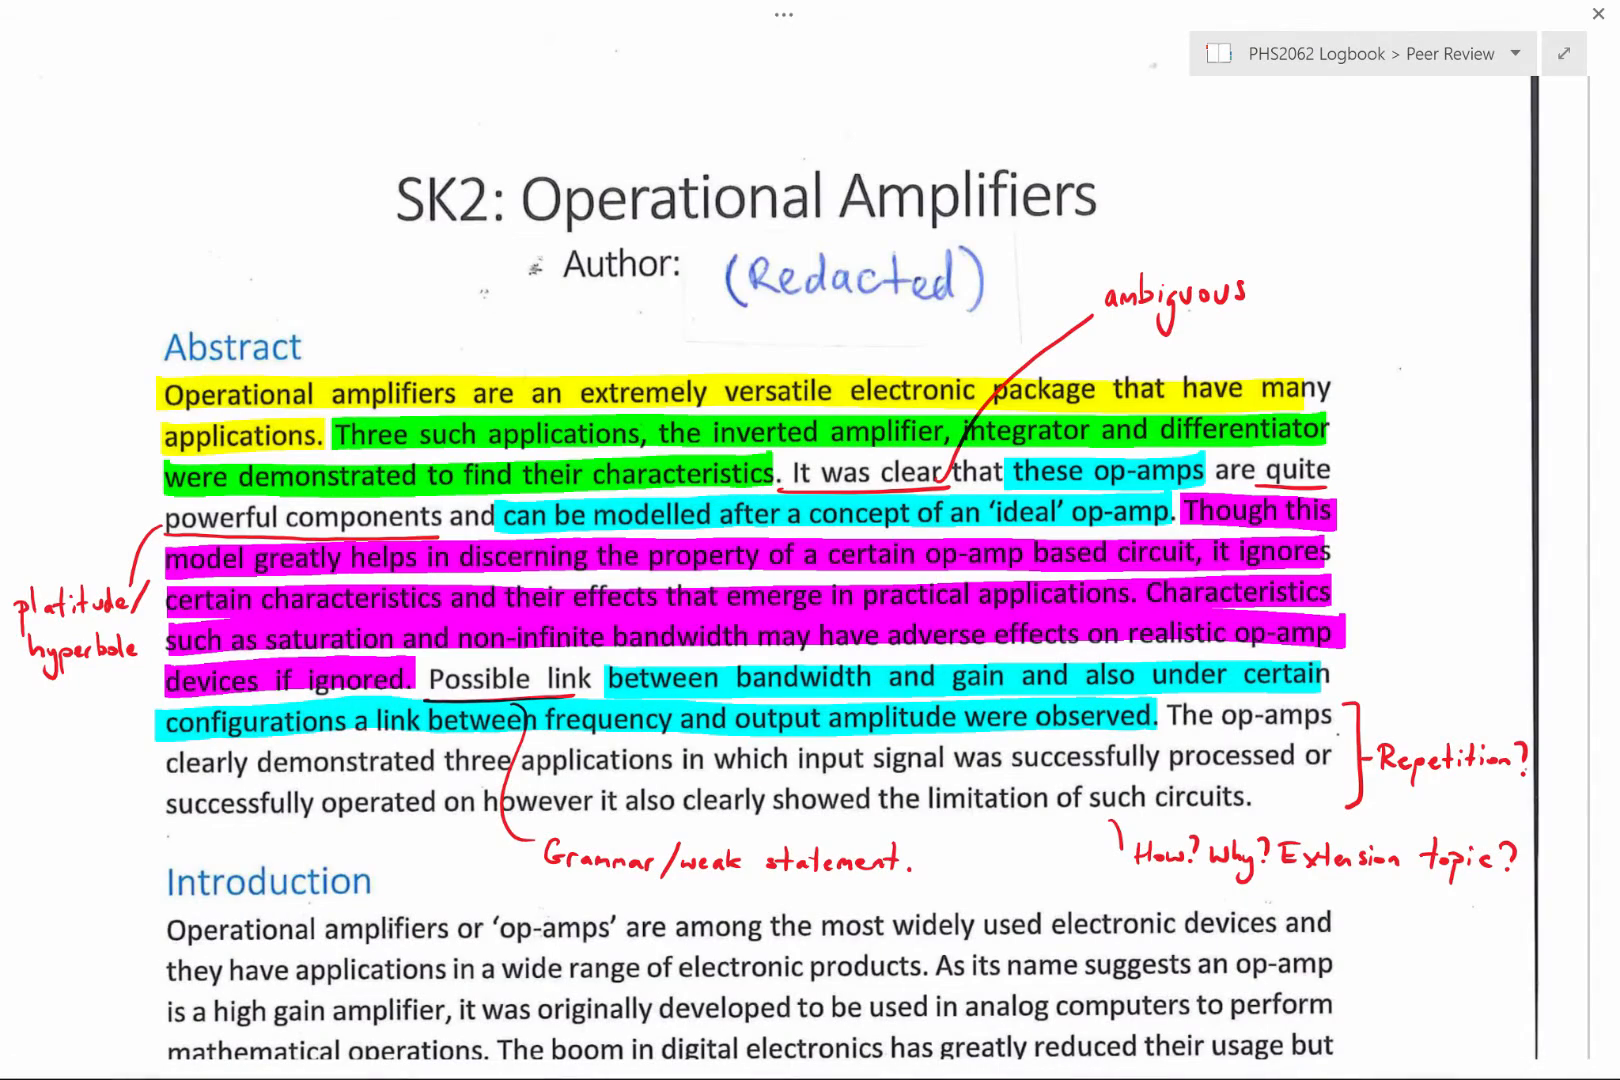
scroll(down, 3)
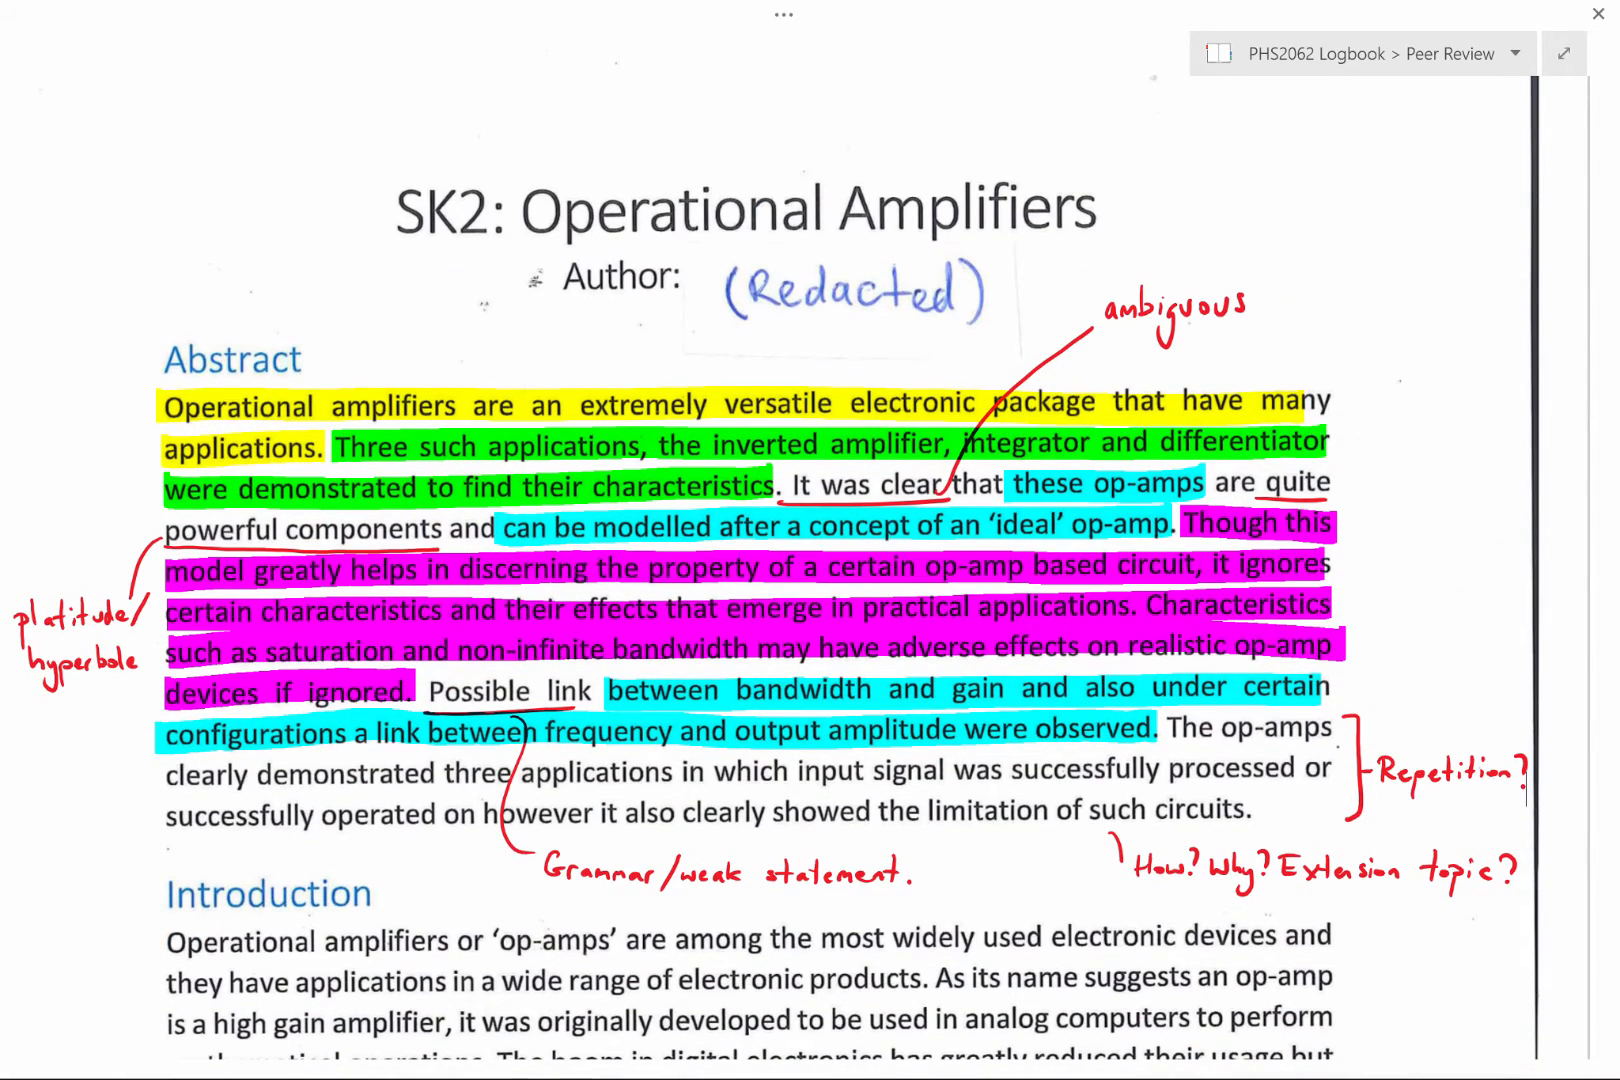
mouse_move(1565, 51)
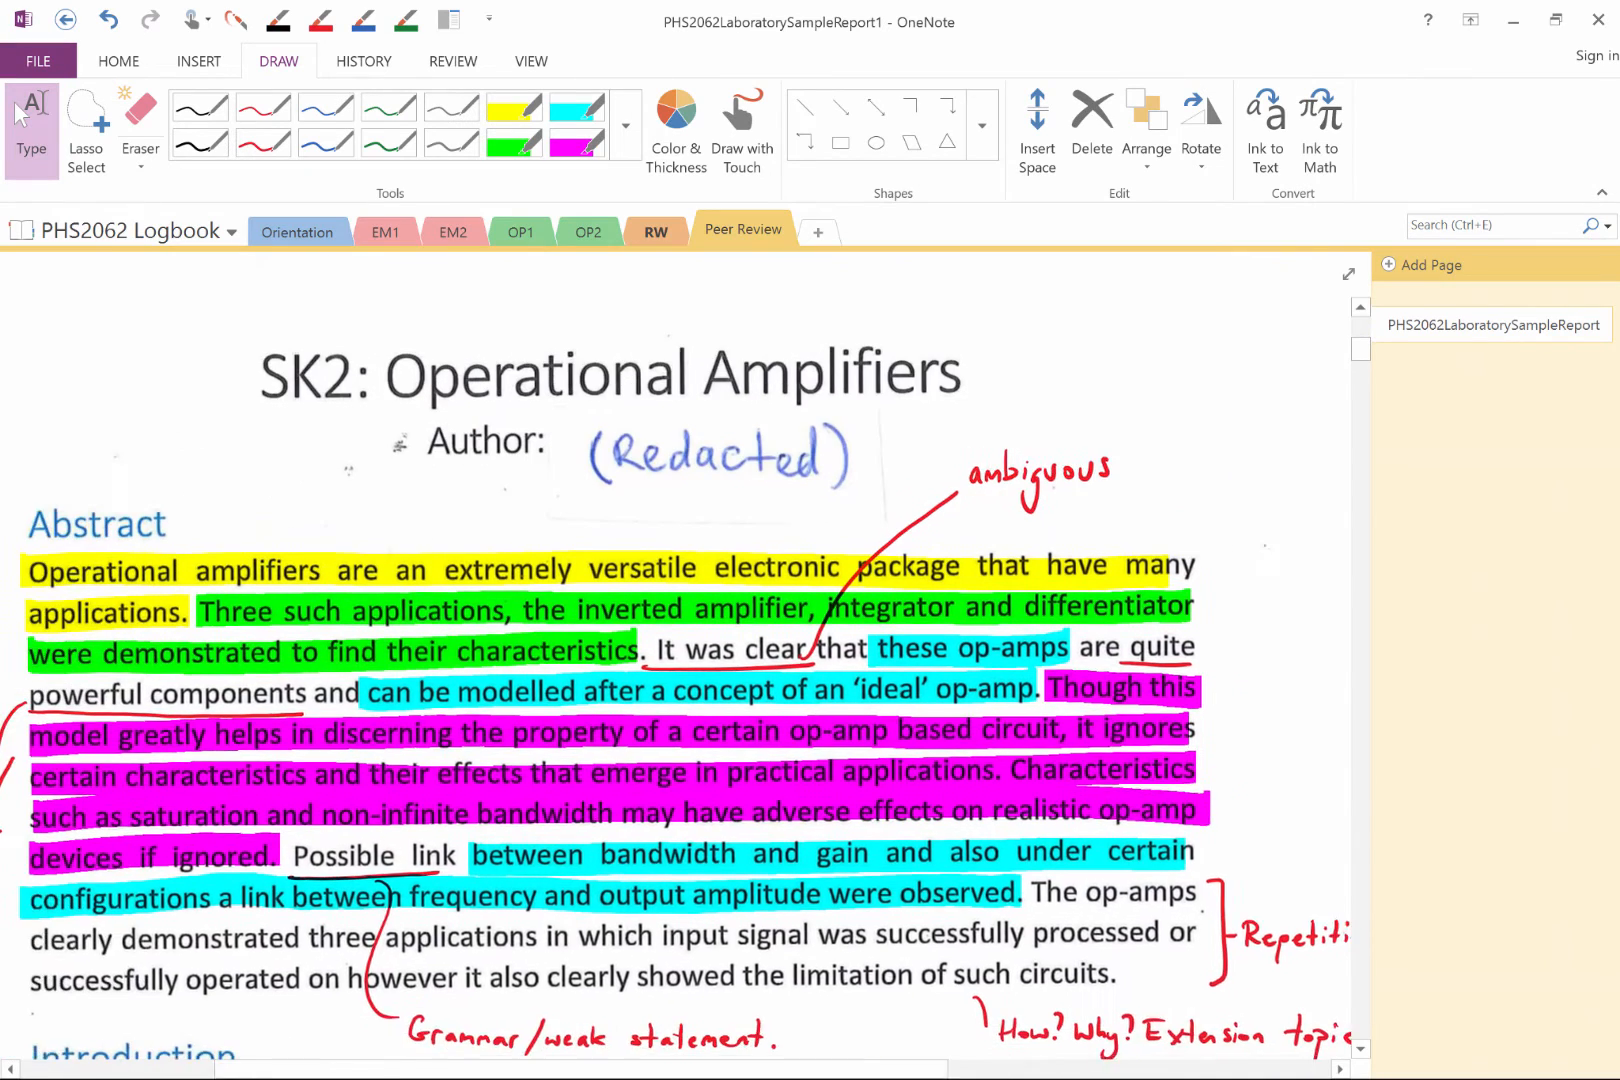
Set the export to PDF format for the selected page only.
right_click(744, 229)
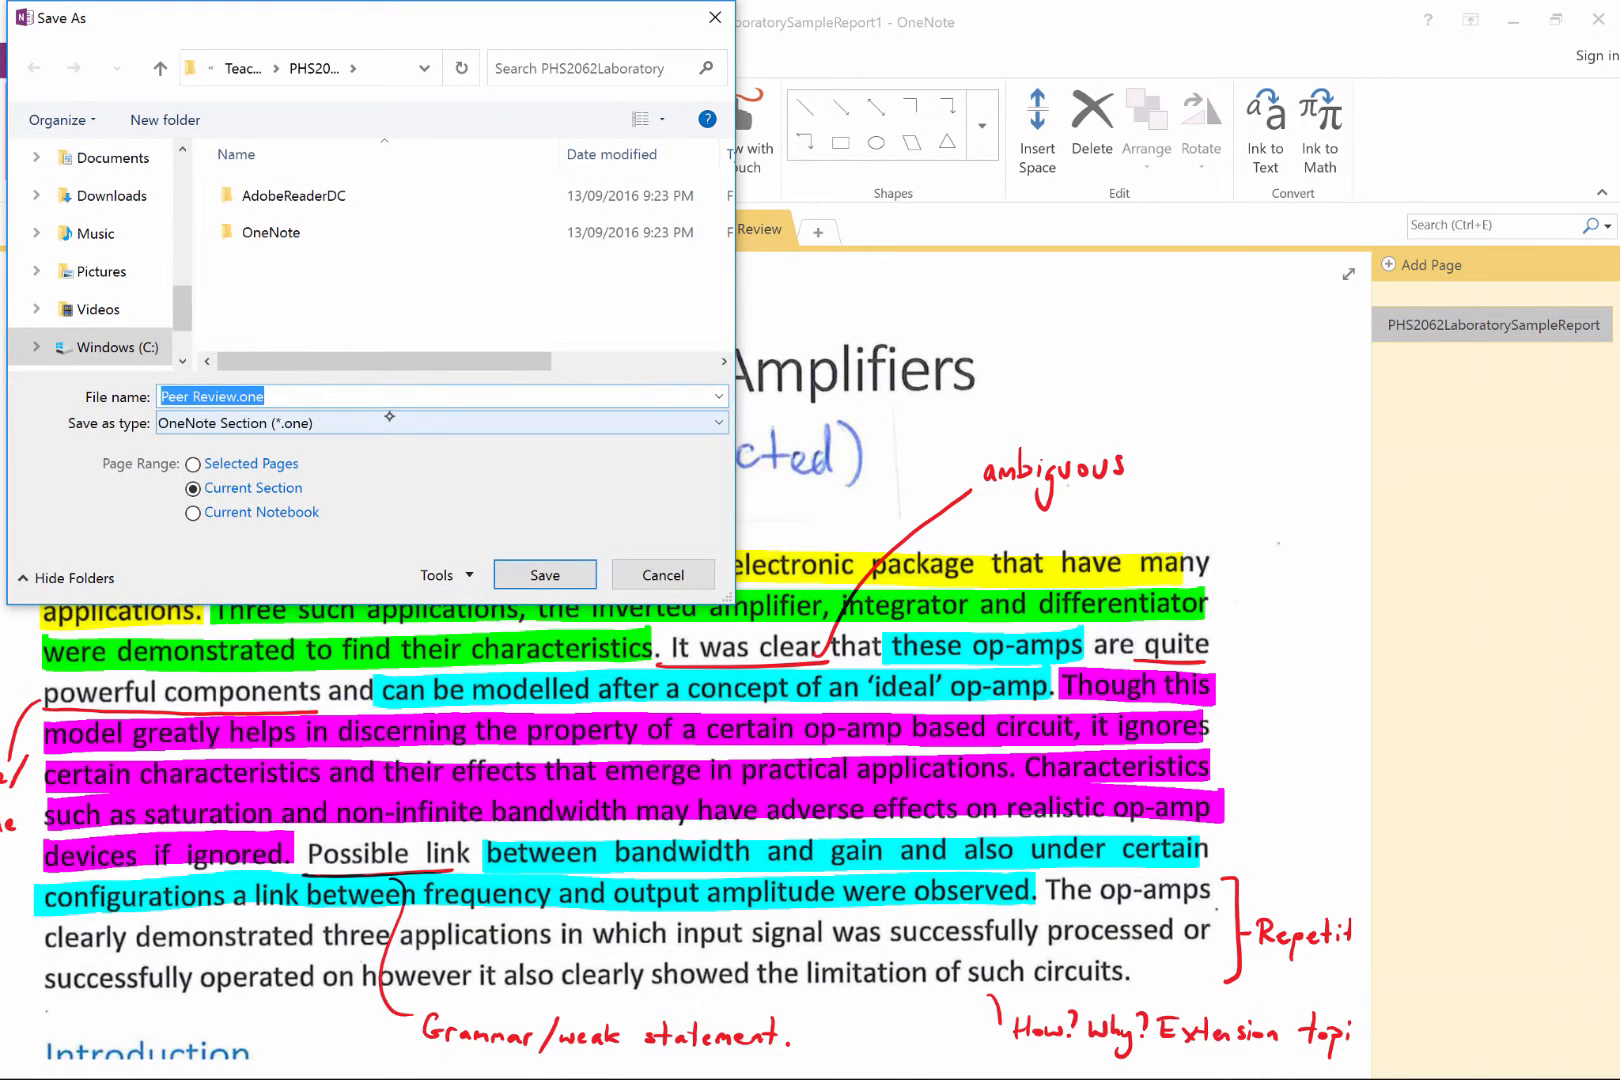
click(441, 423)
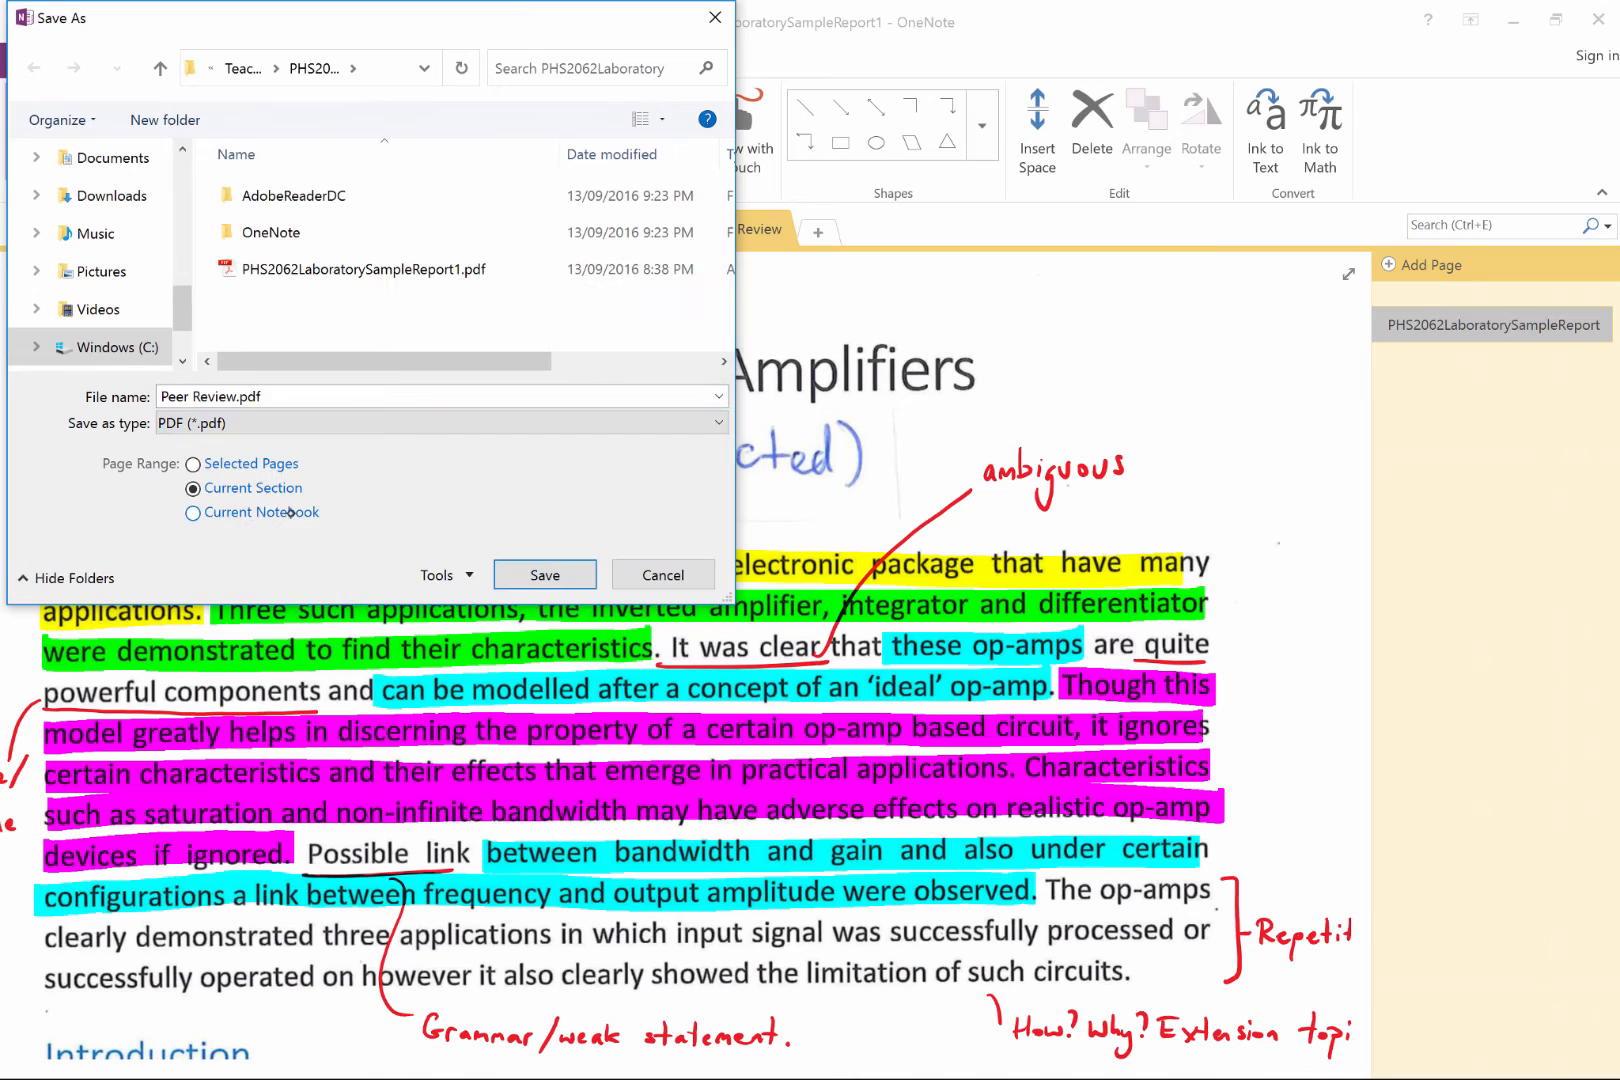
click(192, 464)
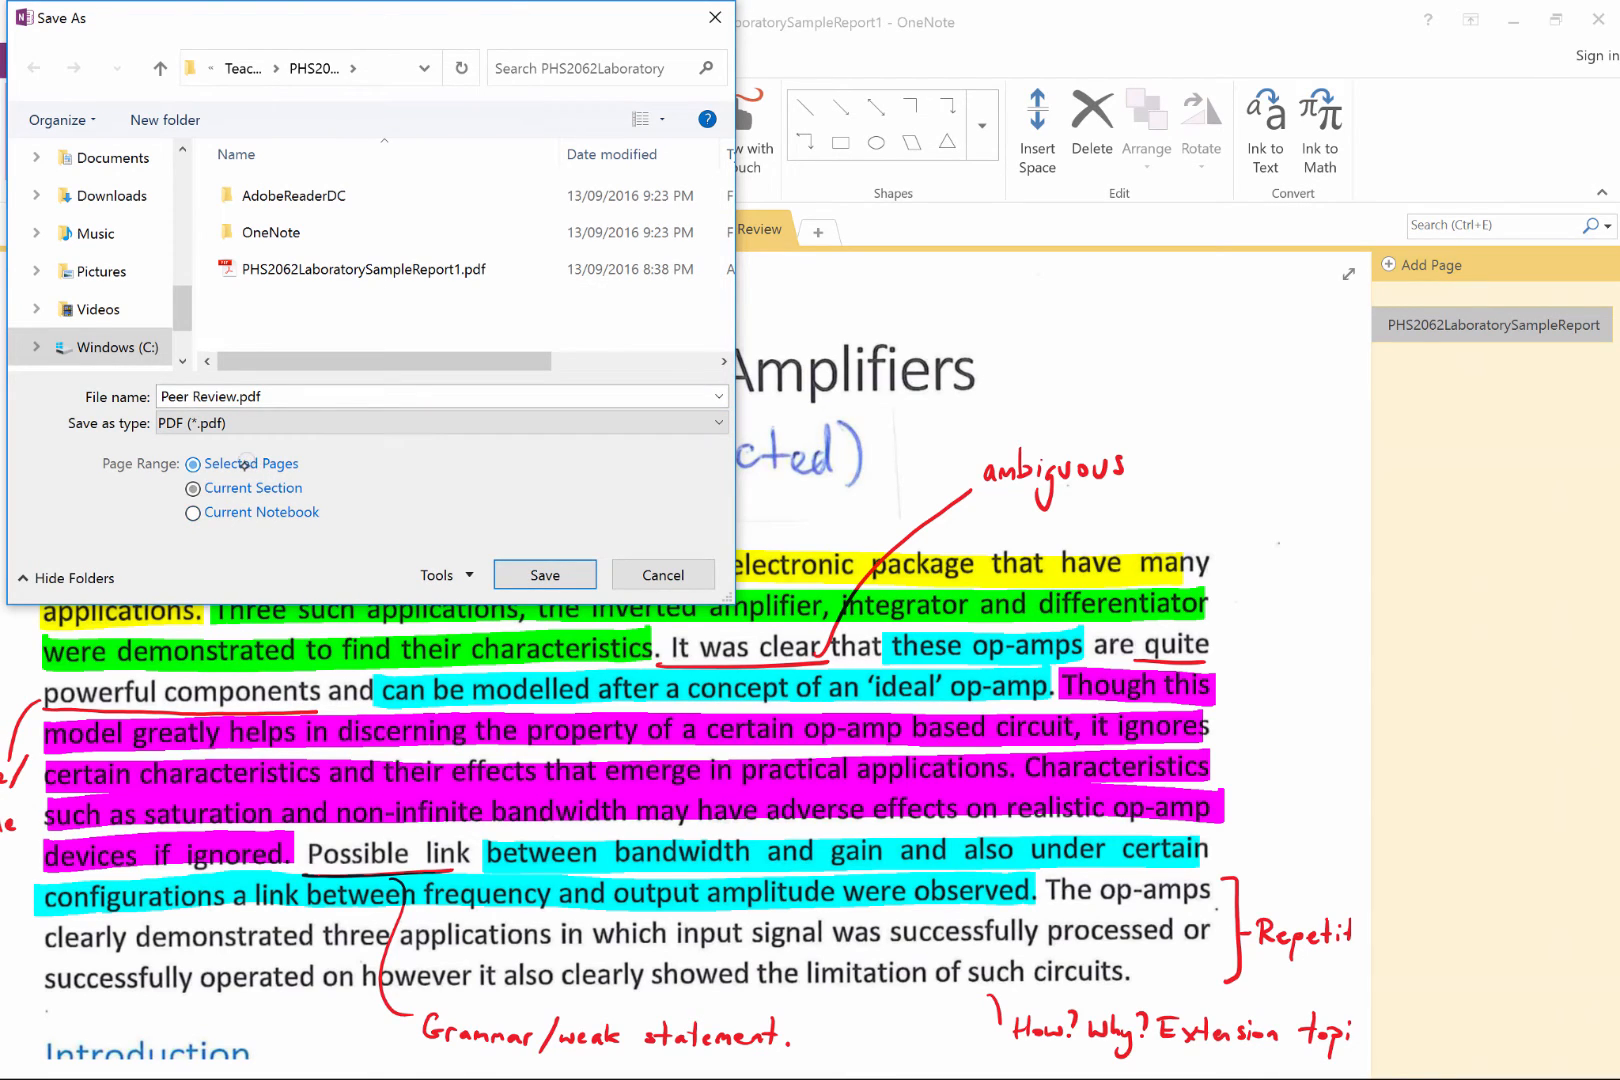
click(193, 464)
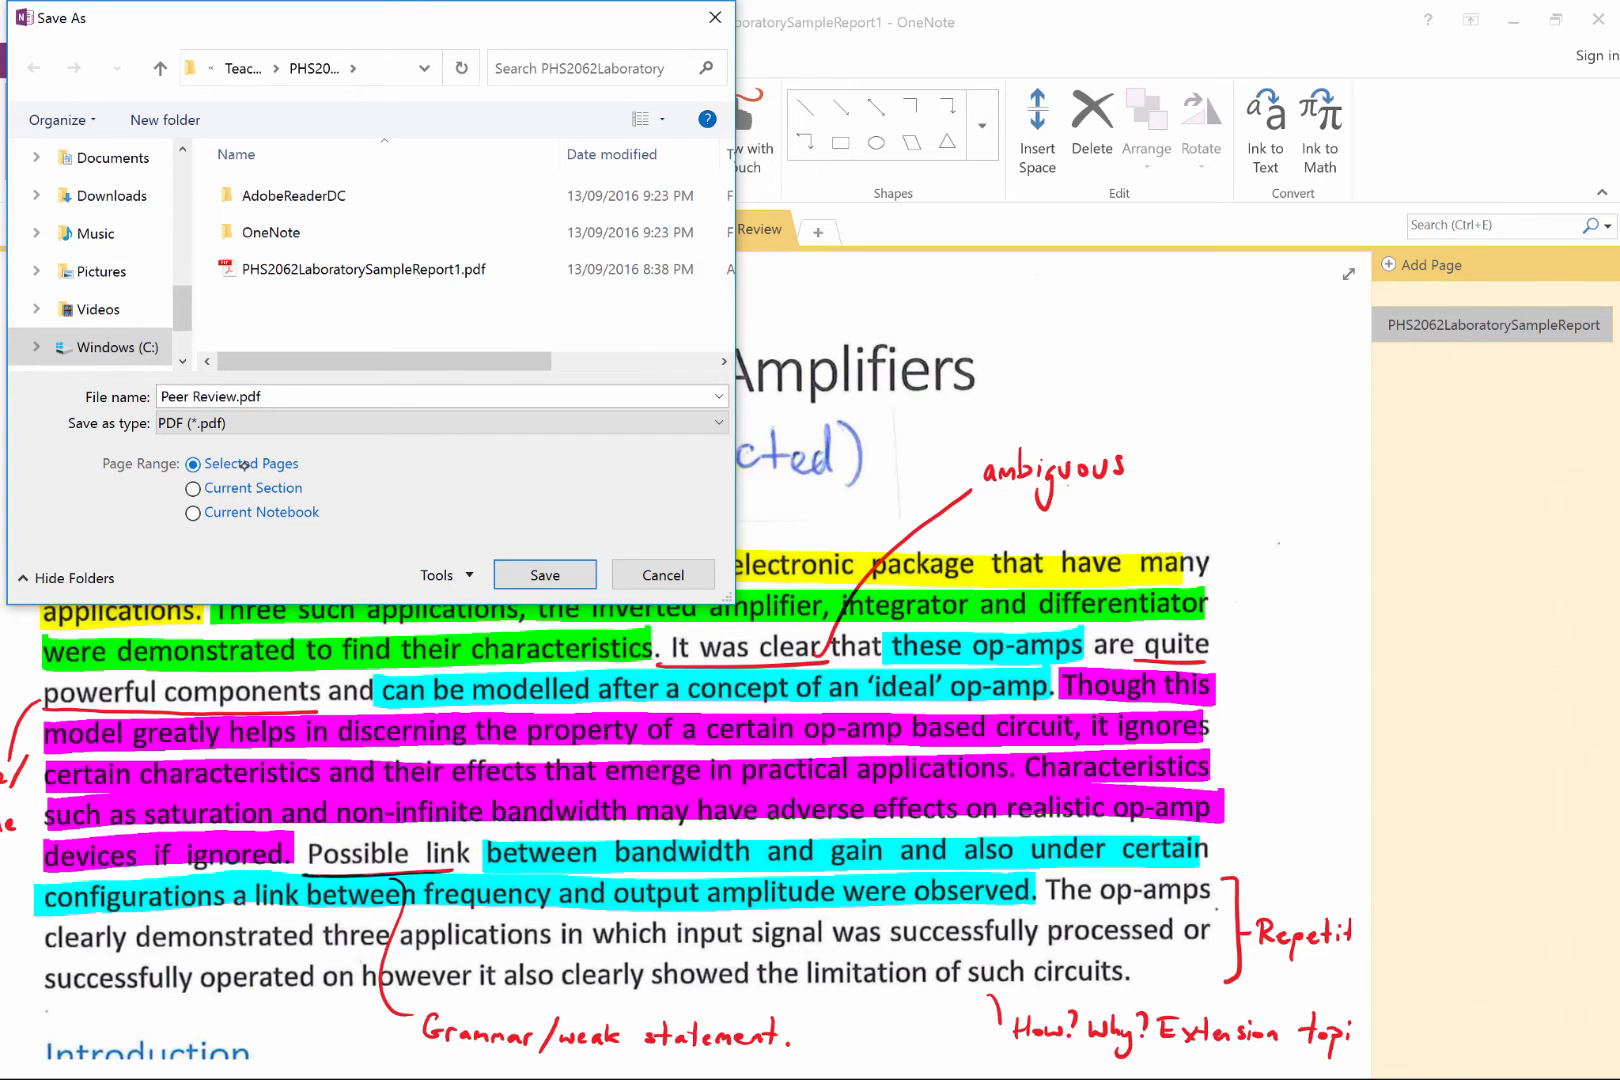
Save the export as PHS2062LaboratorySampleReport1Review.pdf.
click(363, 269)
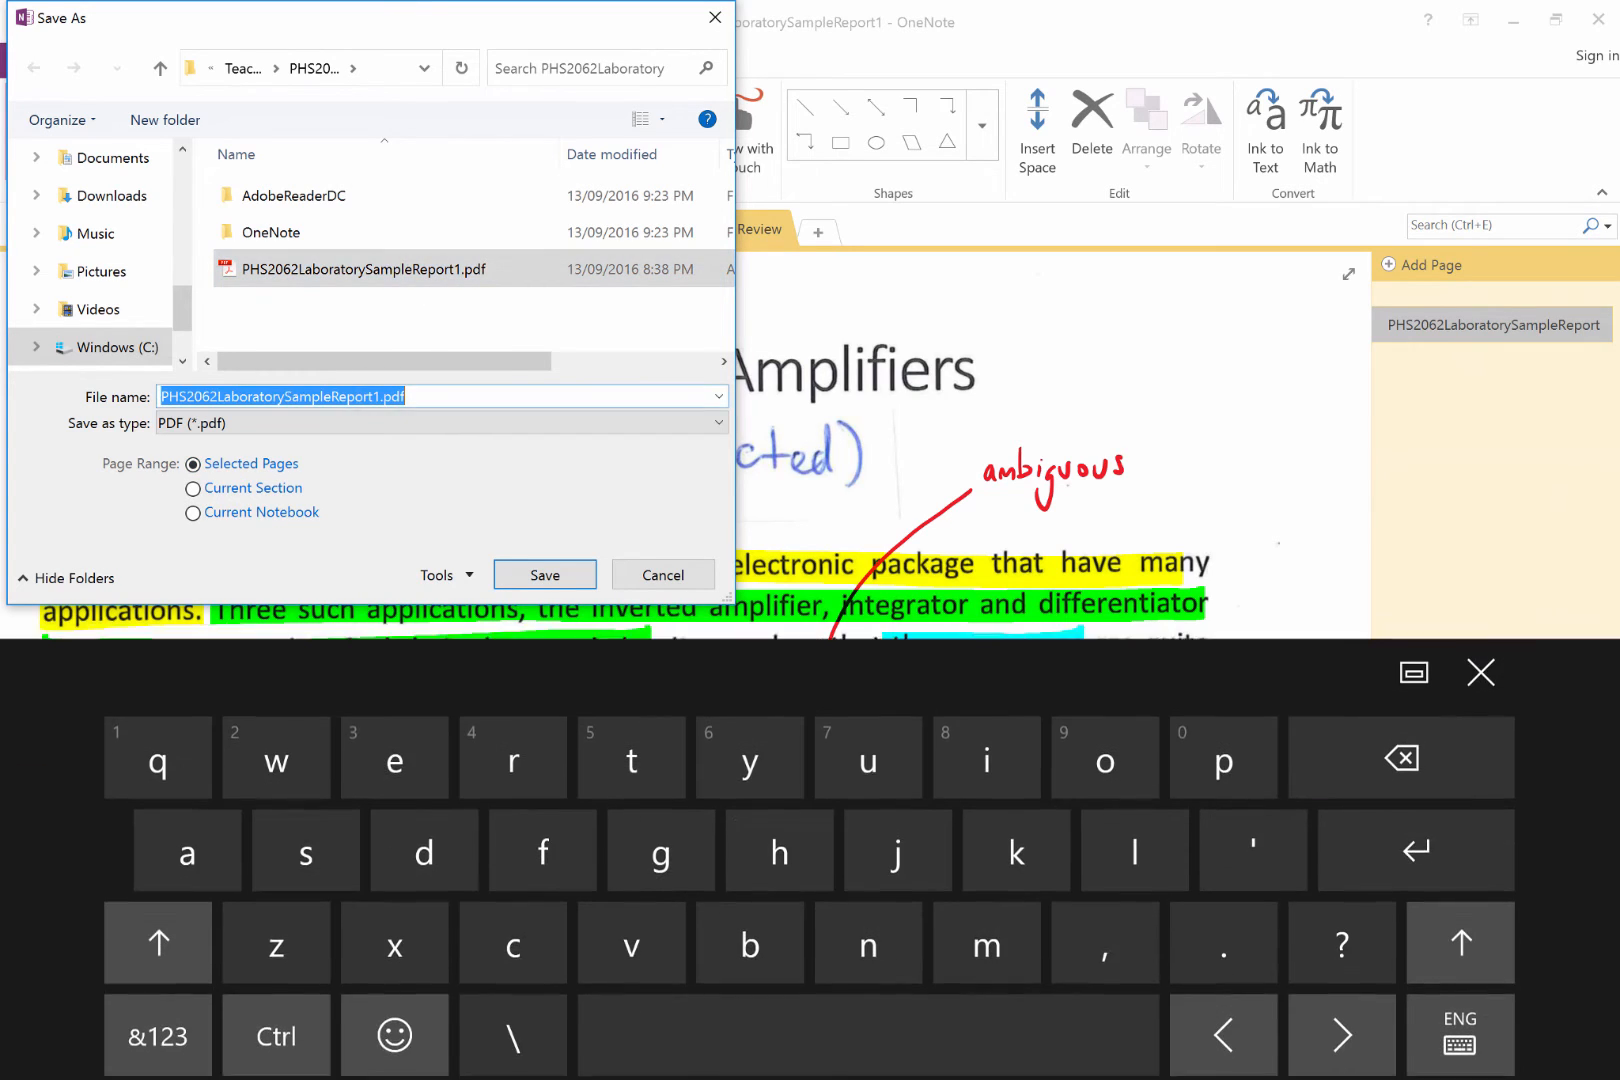
text(Review)
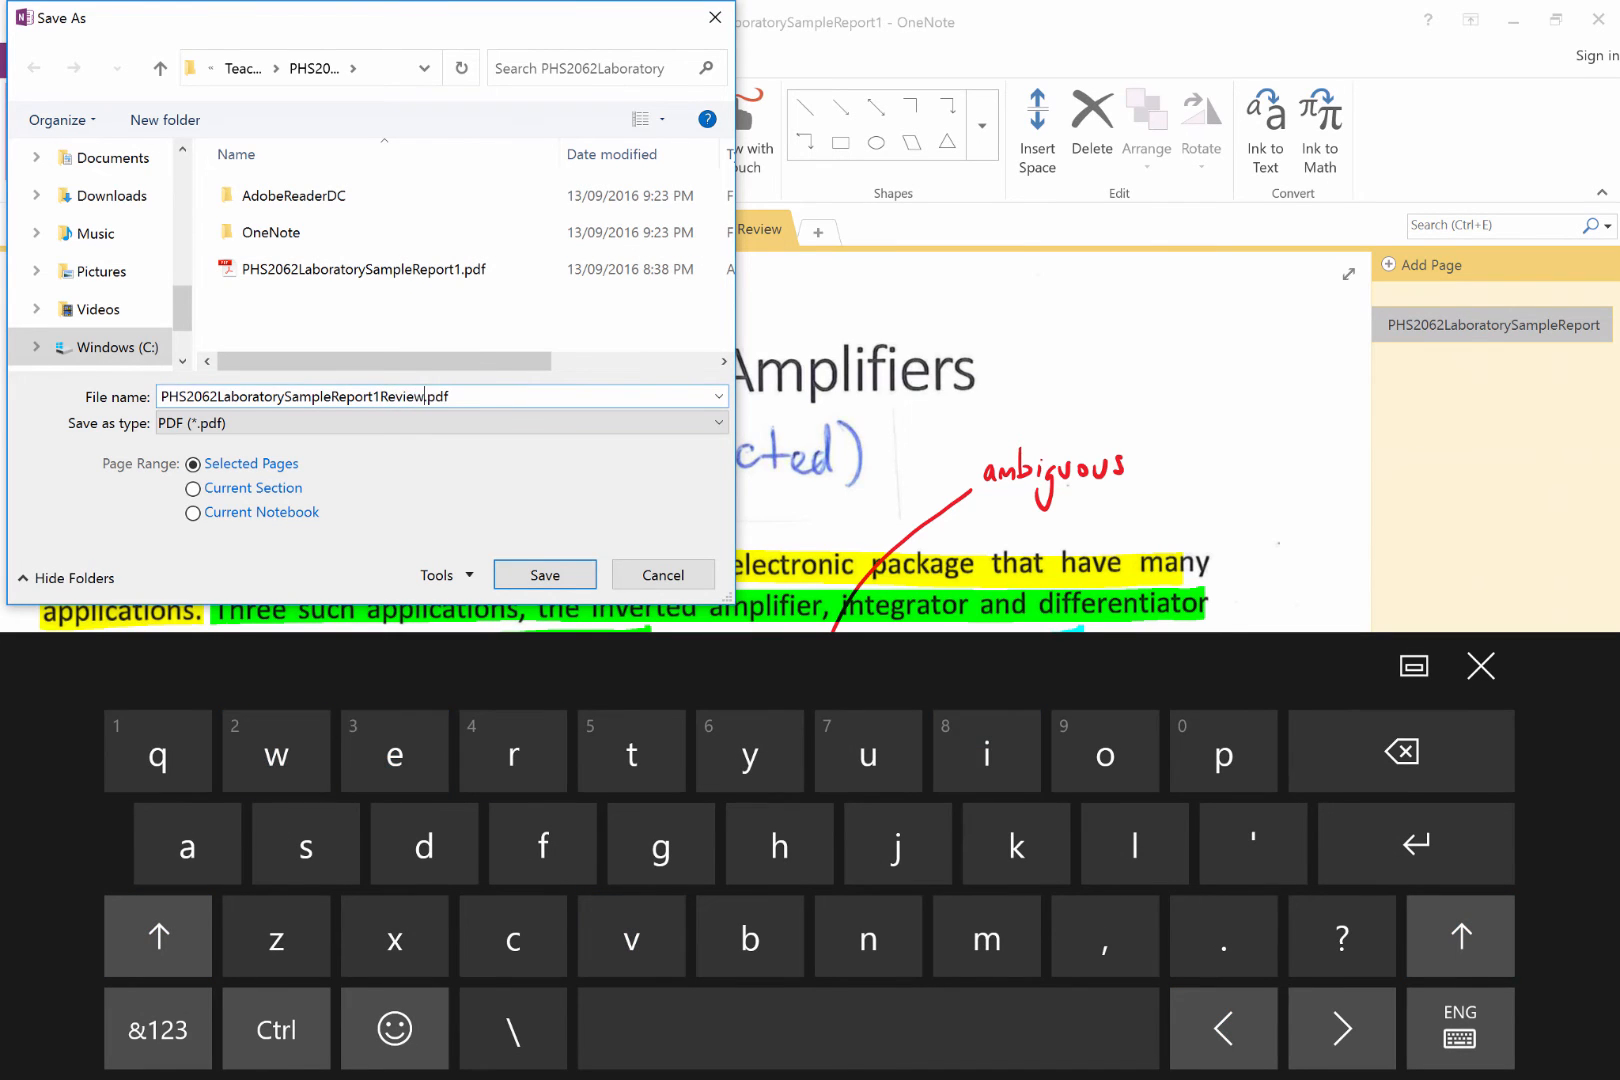
click(544, 575)
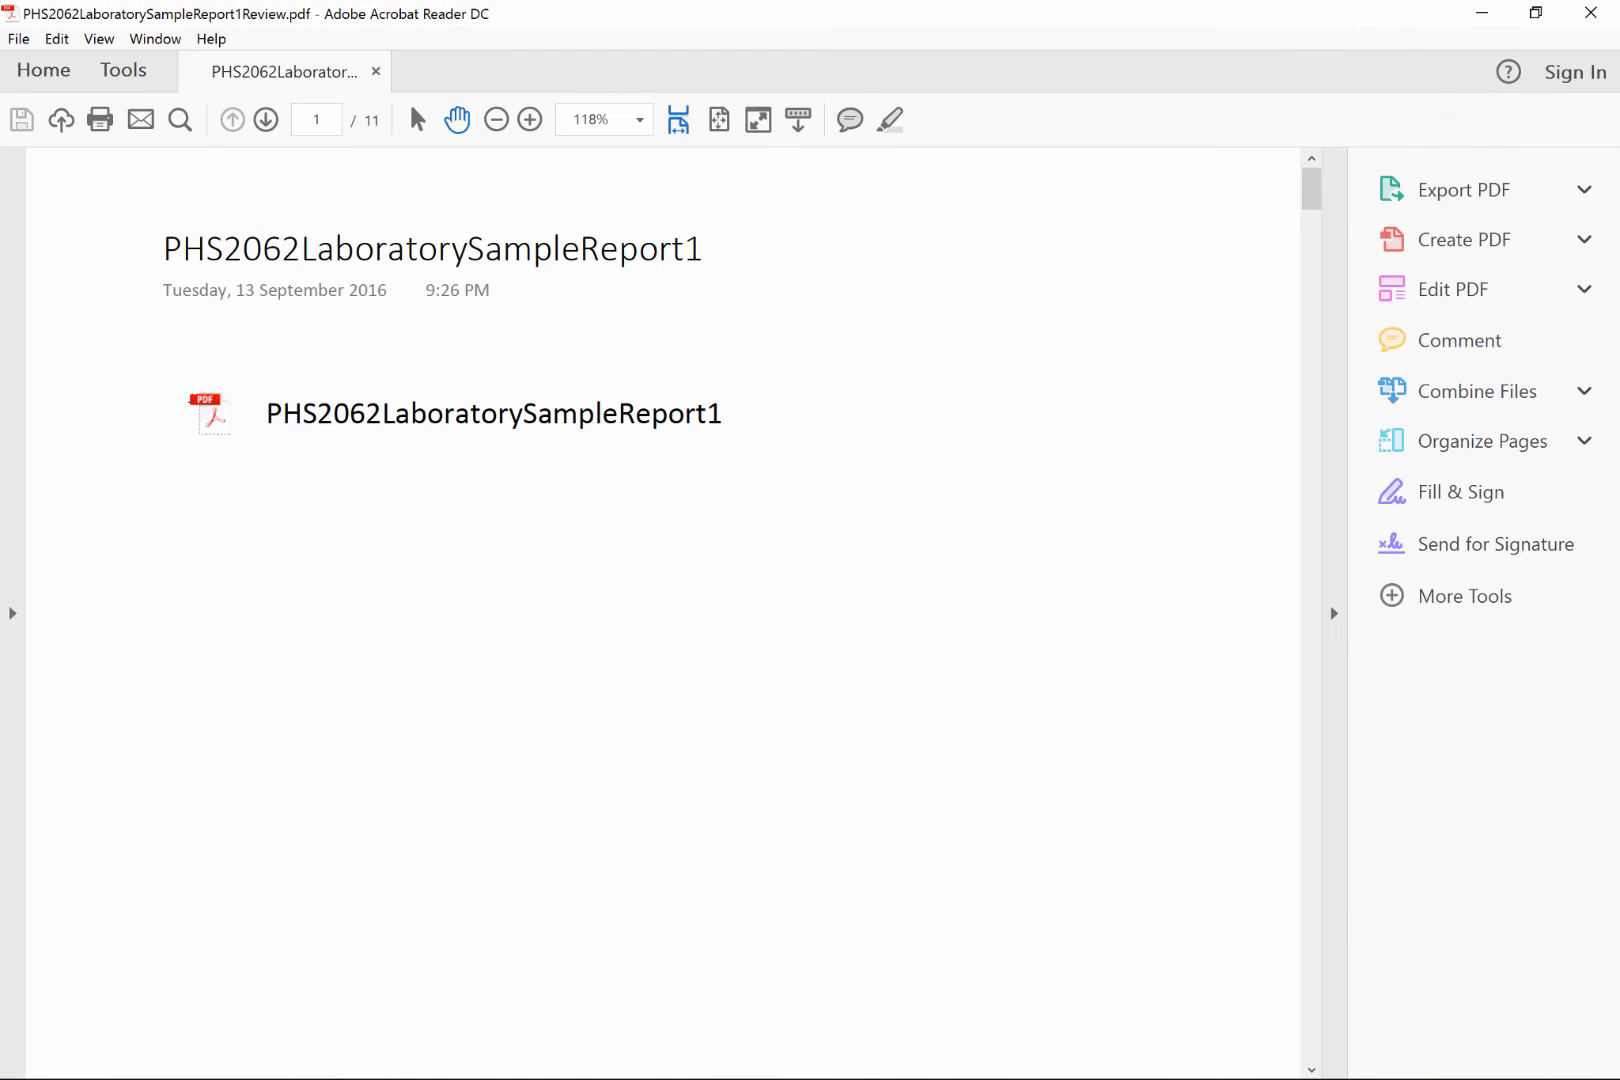
Fit one full page, navigate to the annotated abstract page and zoom in to read the markups.
click(718, 120)
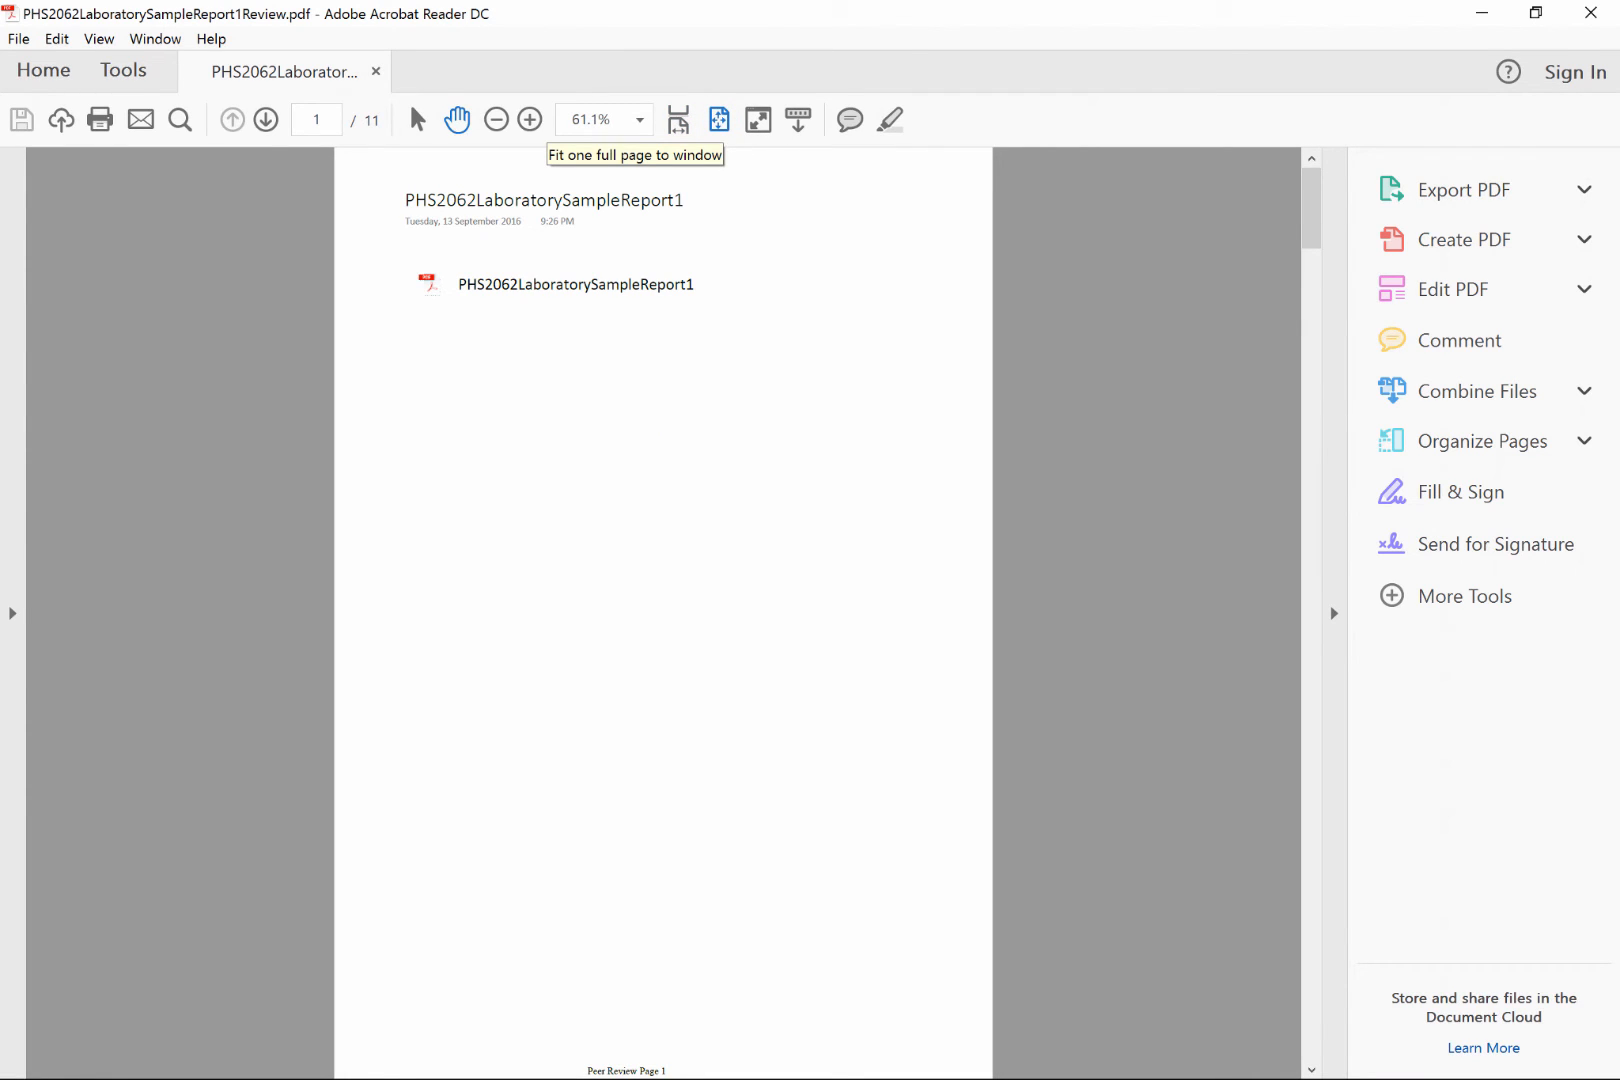
click(265, 120)
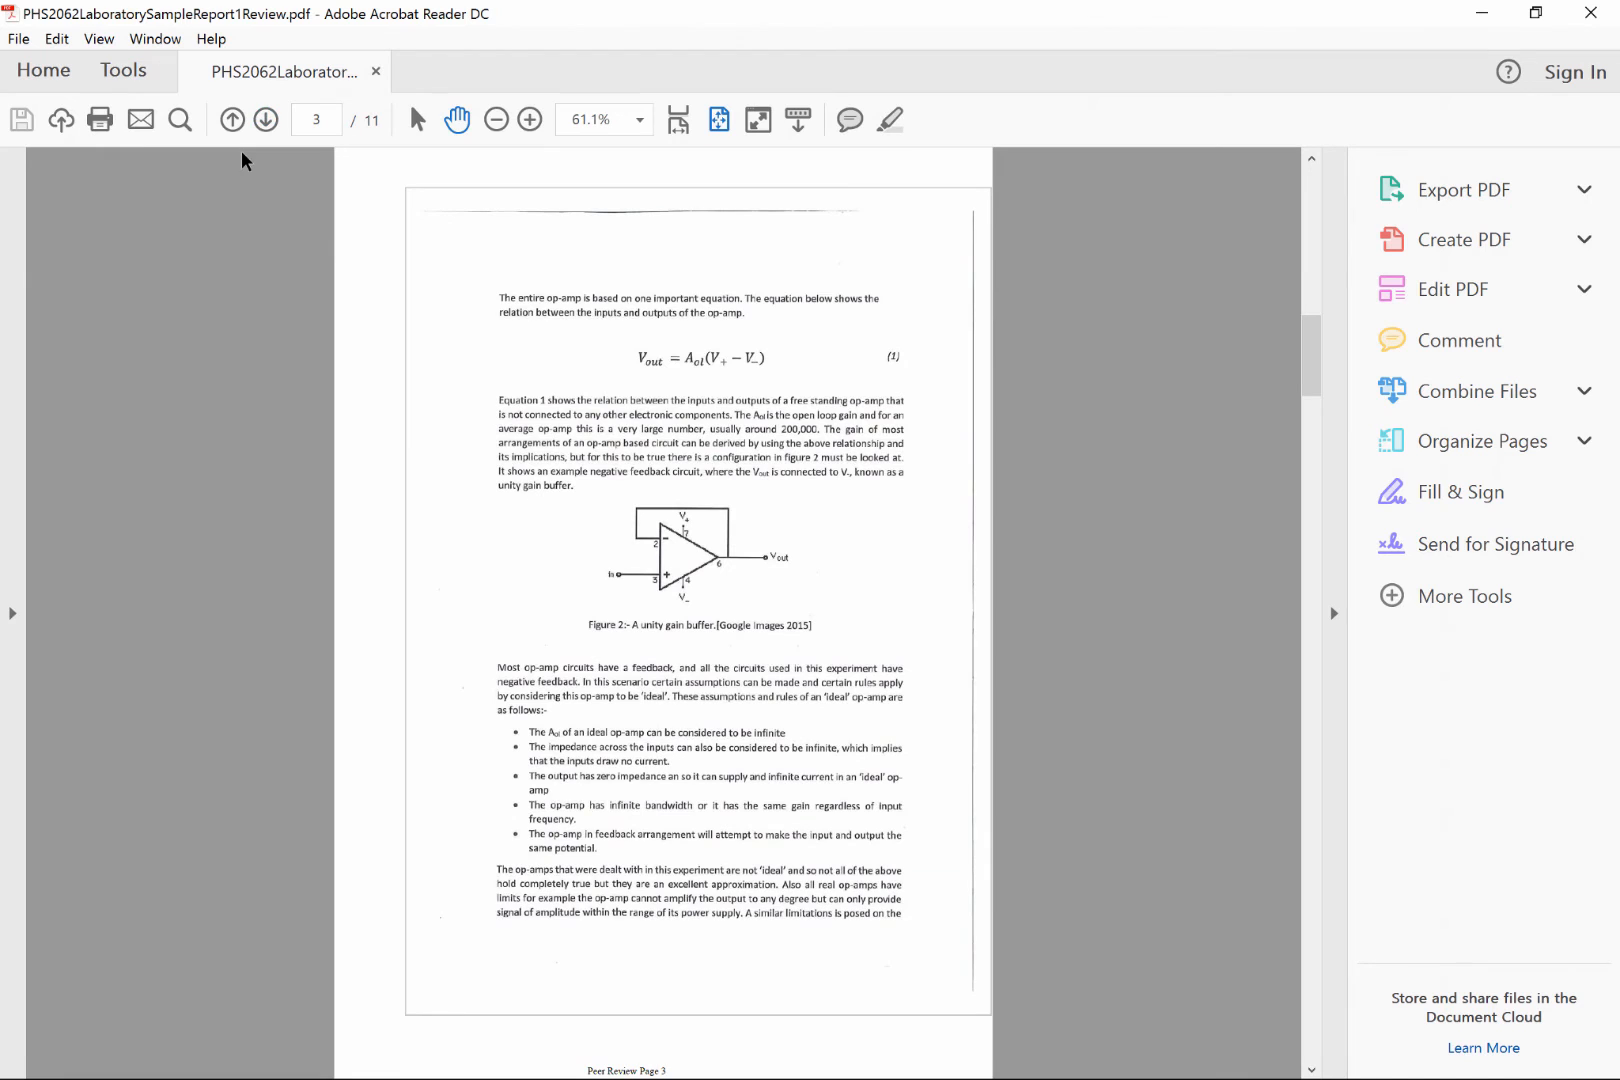
click(265, 119)
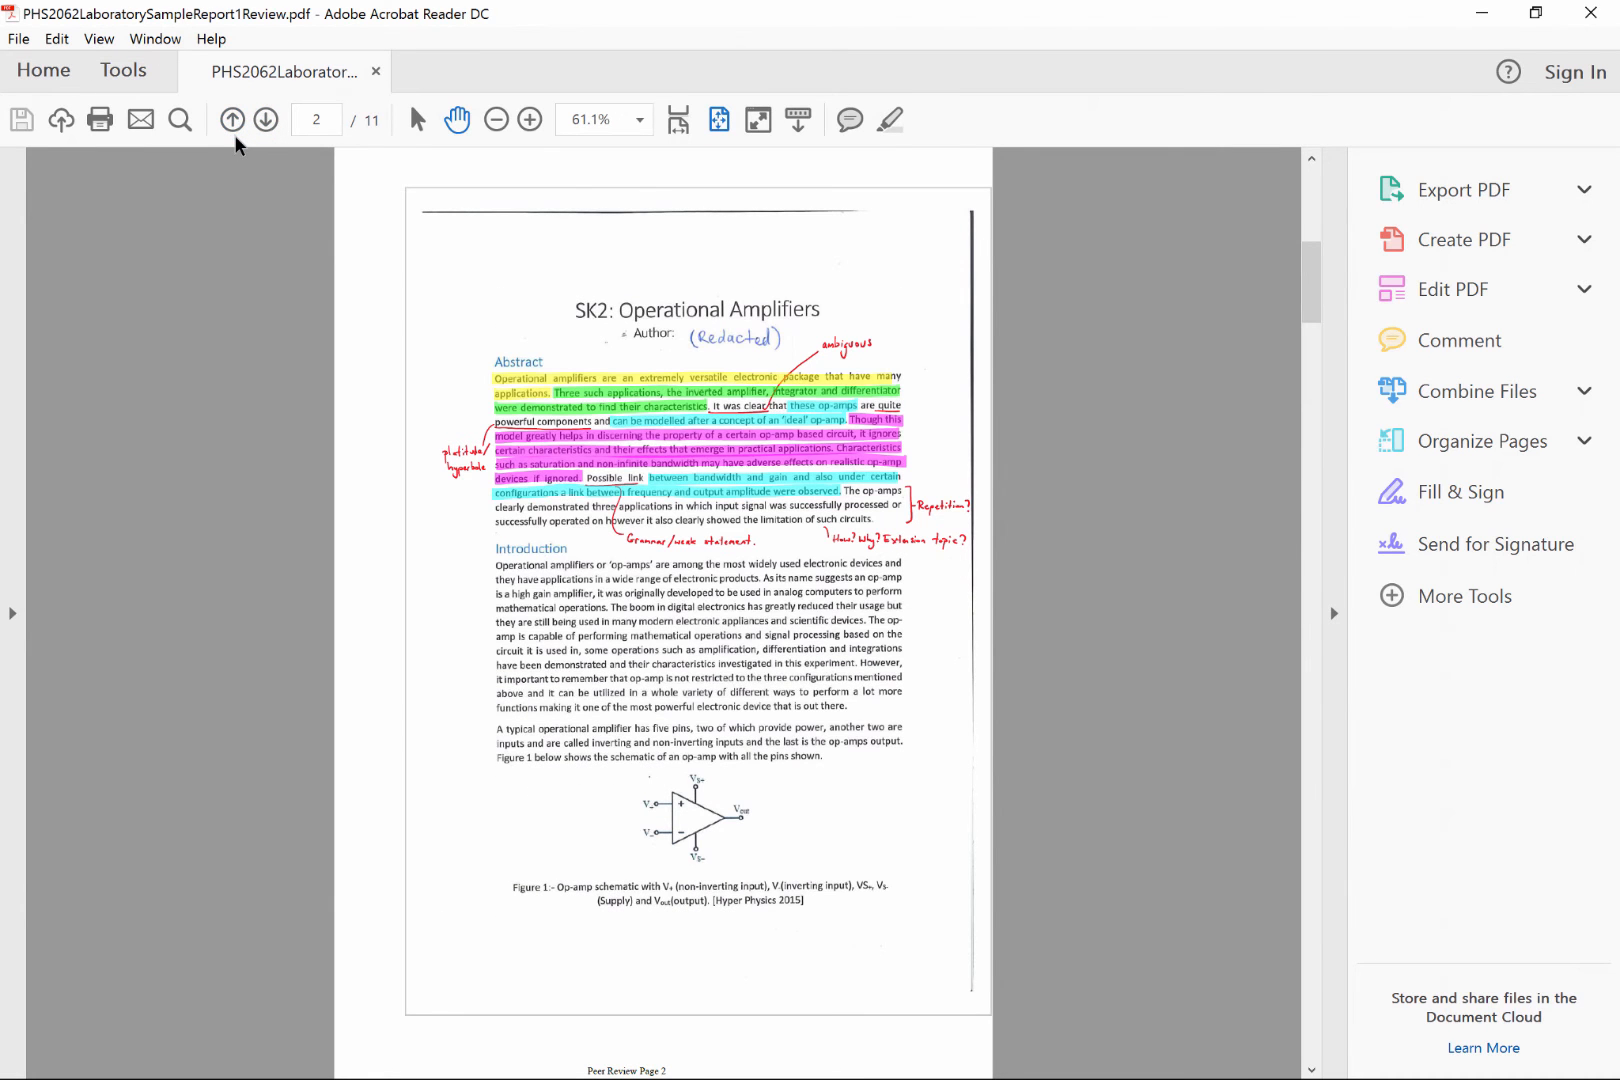
click(530, 119)
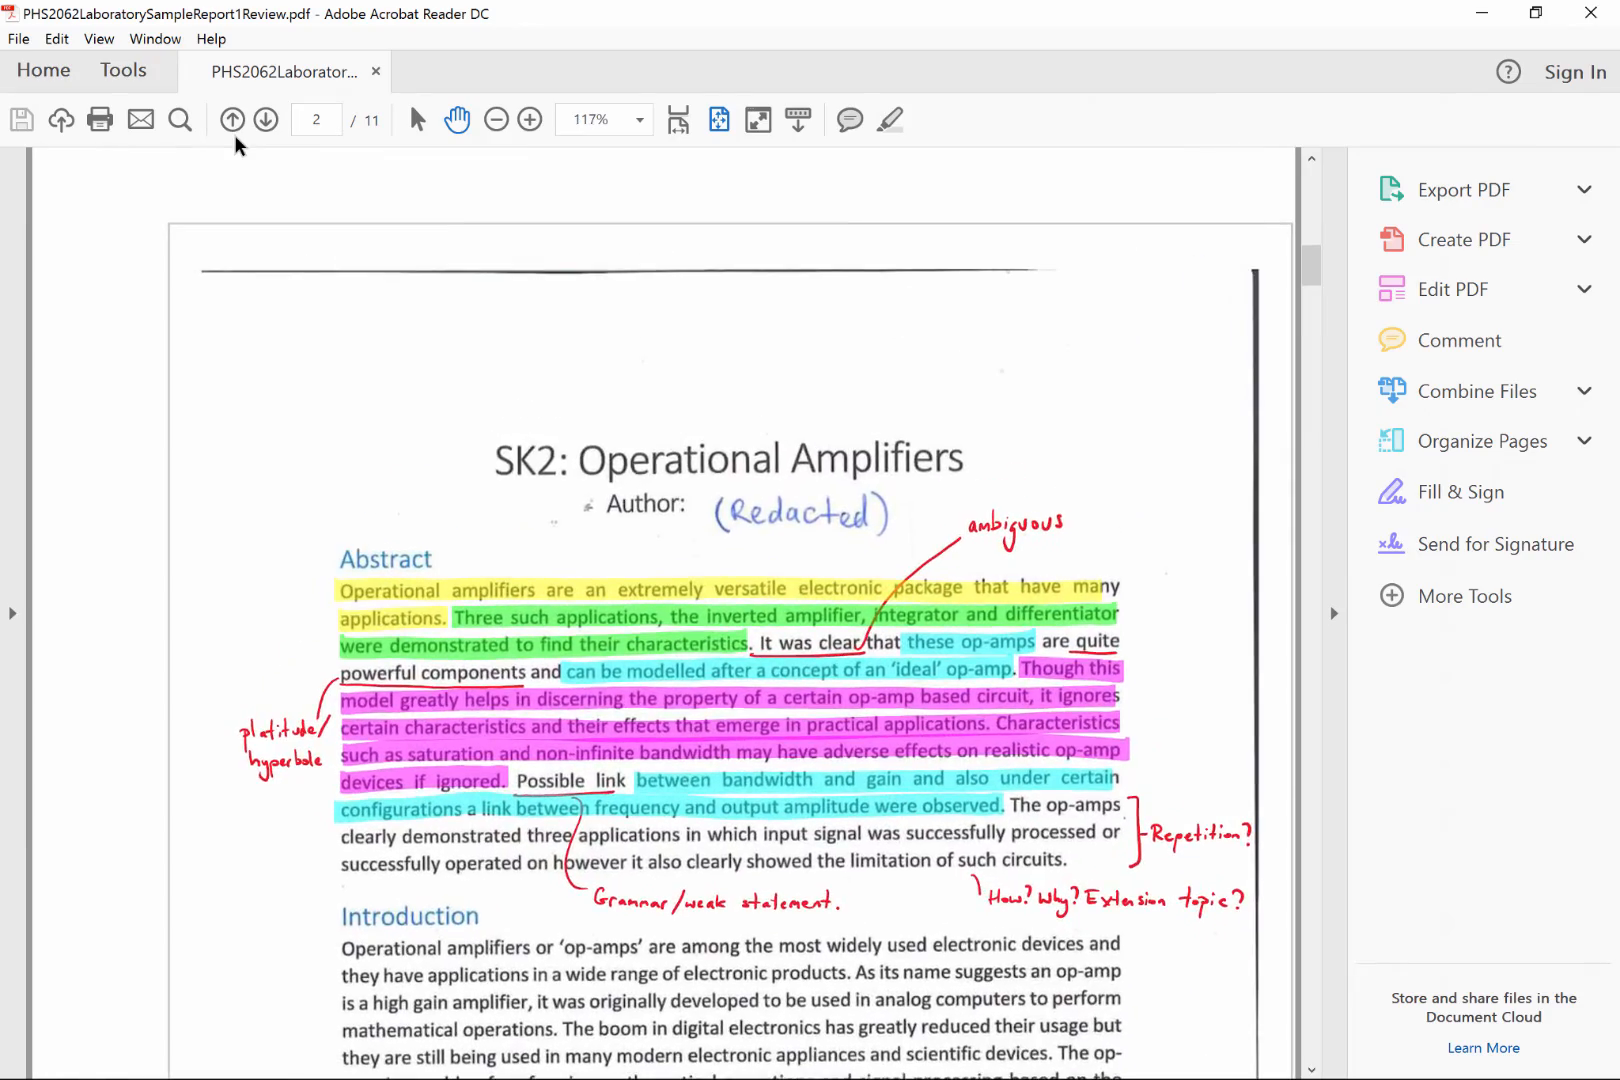
click(529, 119)
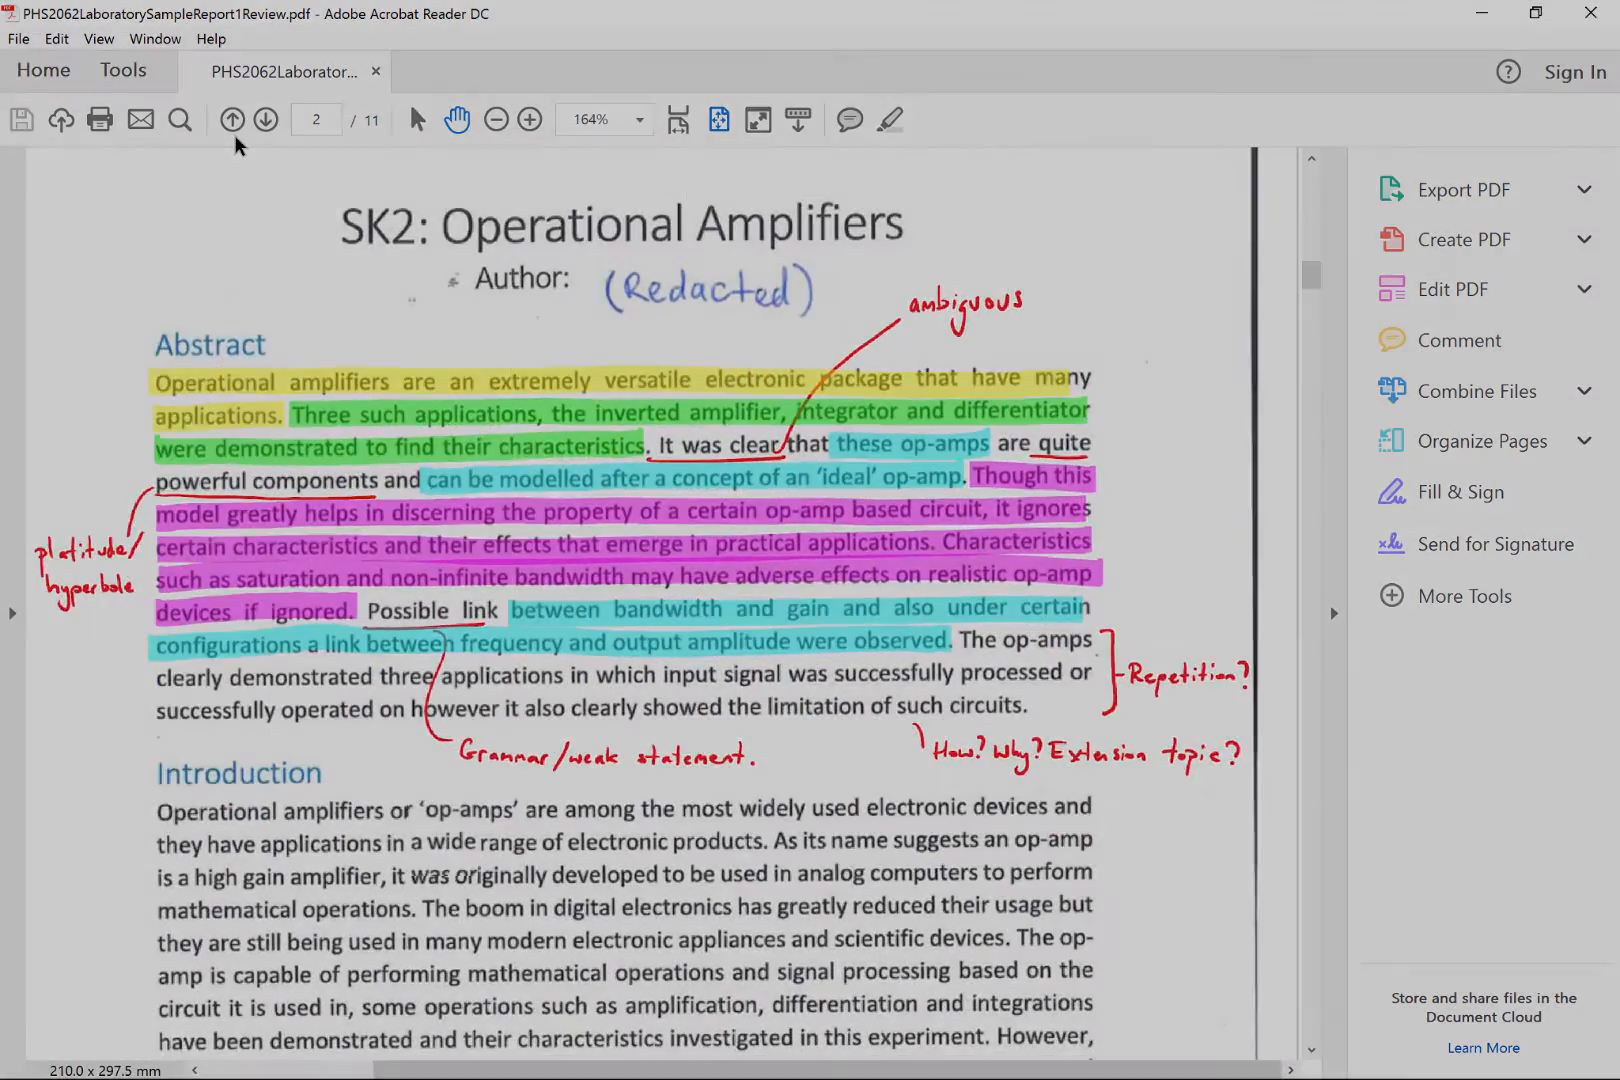